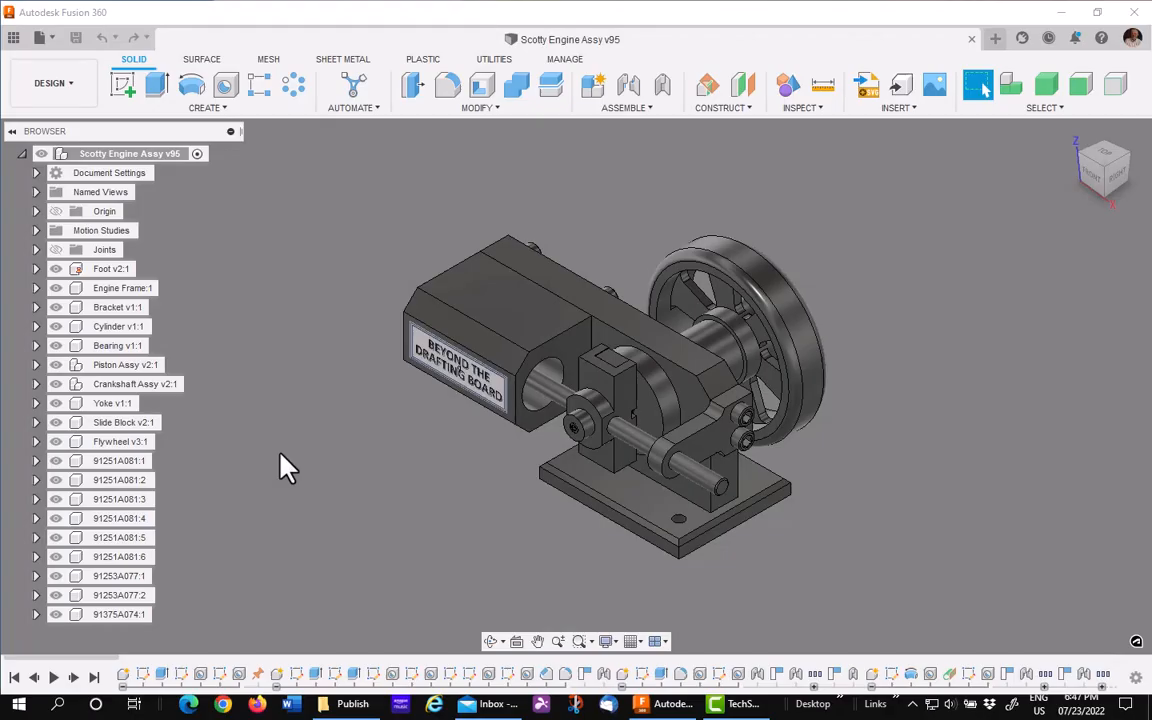
{"action": "mouse_move", "coordinate": [323, 218]}
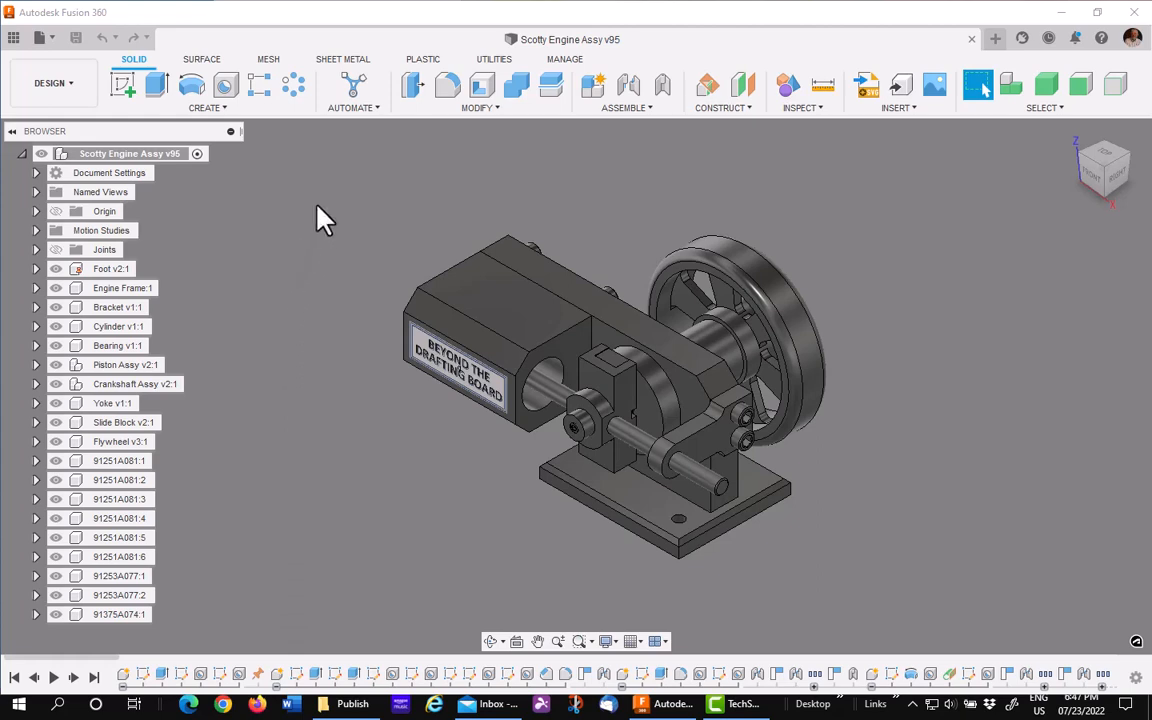
{"action": "mouse_move", "coordinate": [325, 224]}
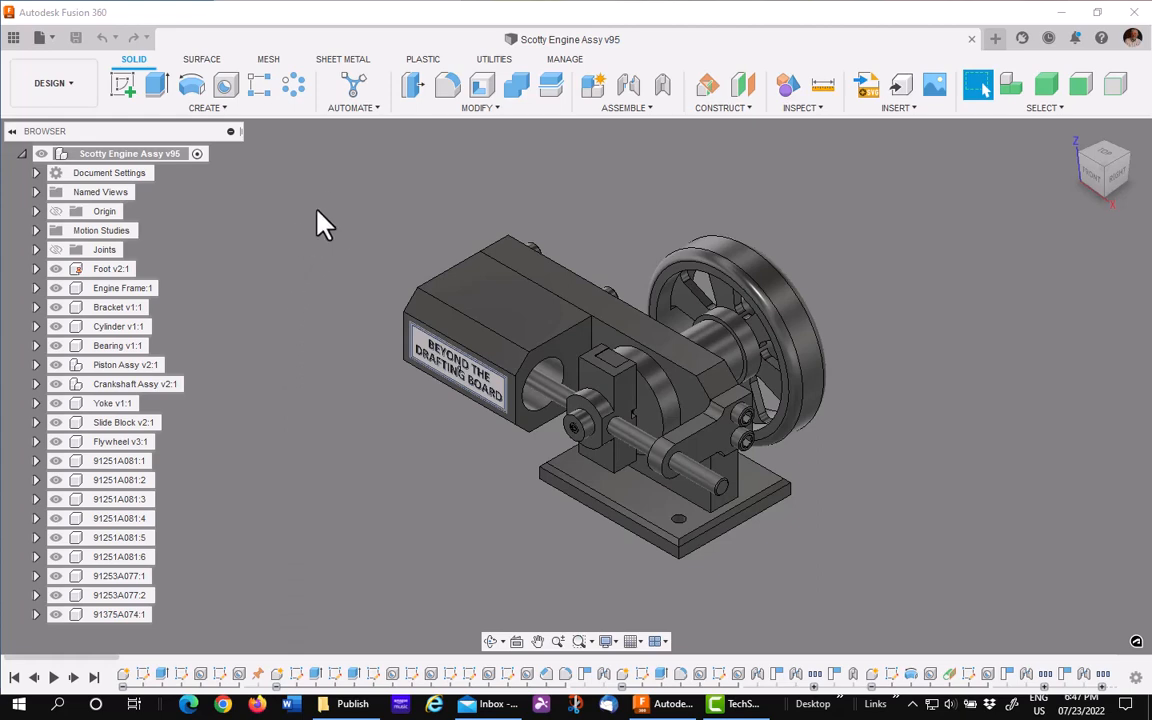
{"action": "mouse_move", "coordinate": [371, 170]}
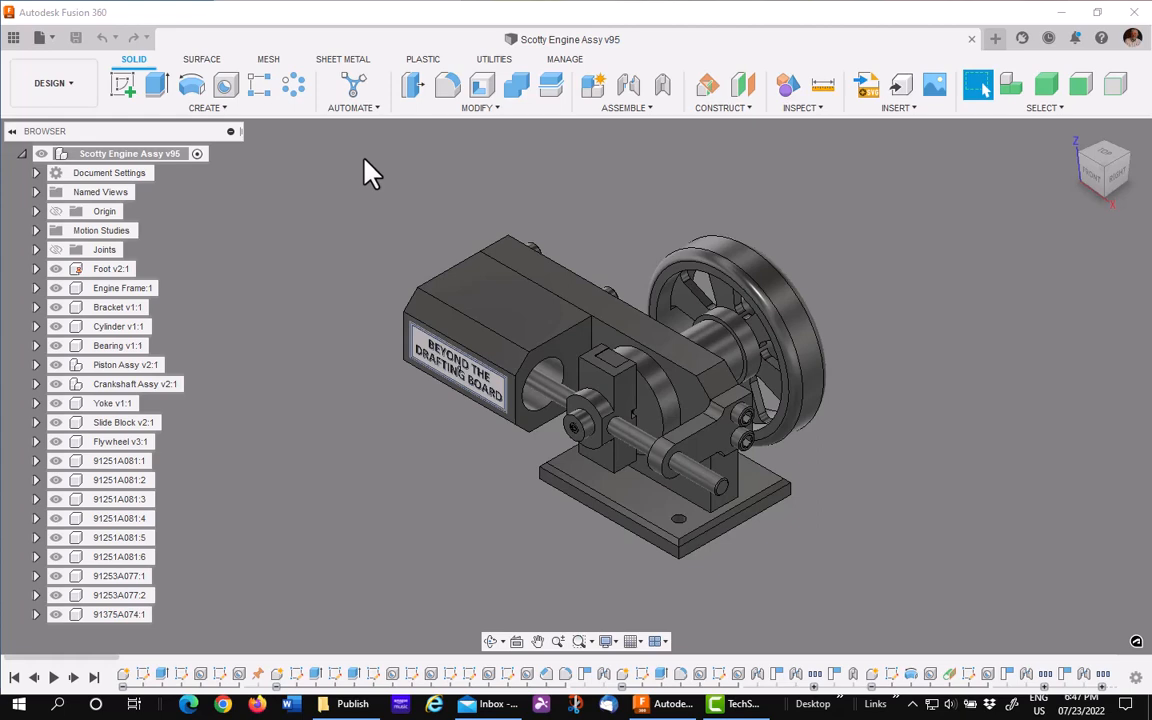
{"action": "mouse_move", "coordinate": [362, 182]}
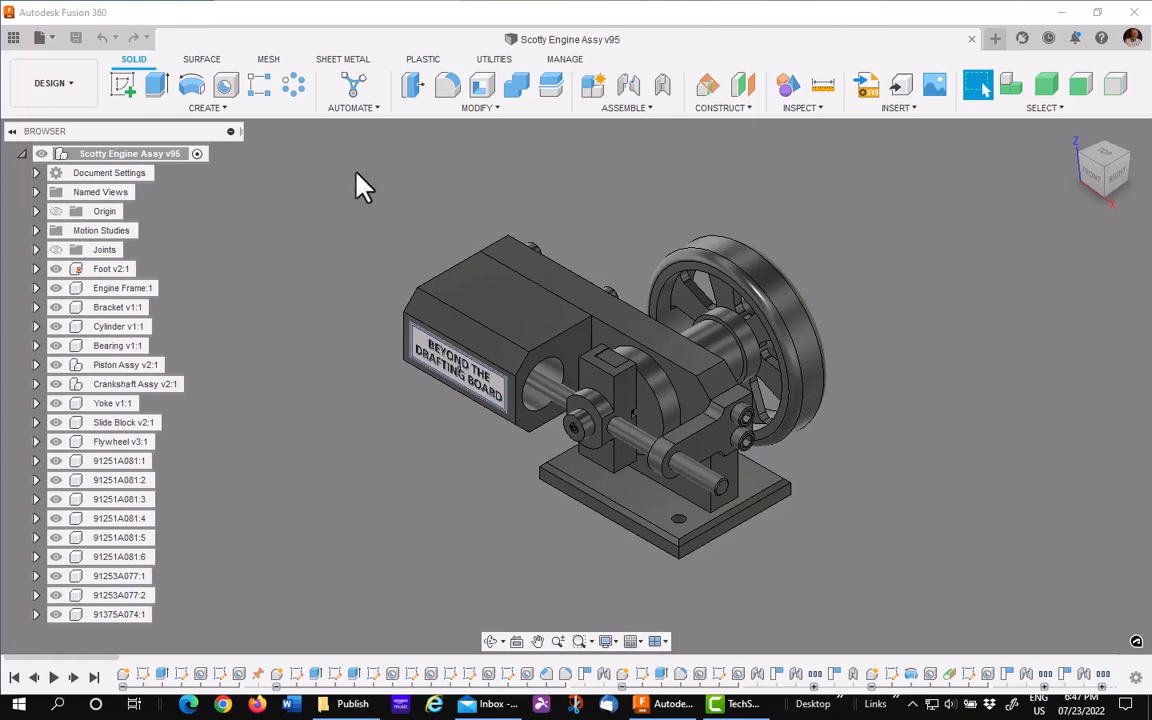
{"action": "mouse_move", "coordinate": [357, 205]}
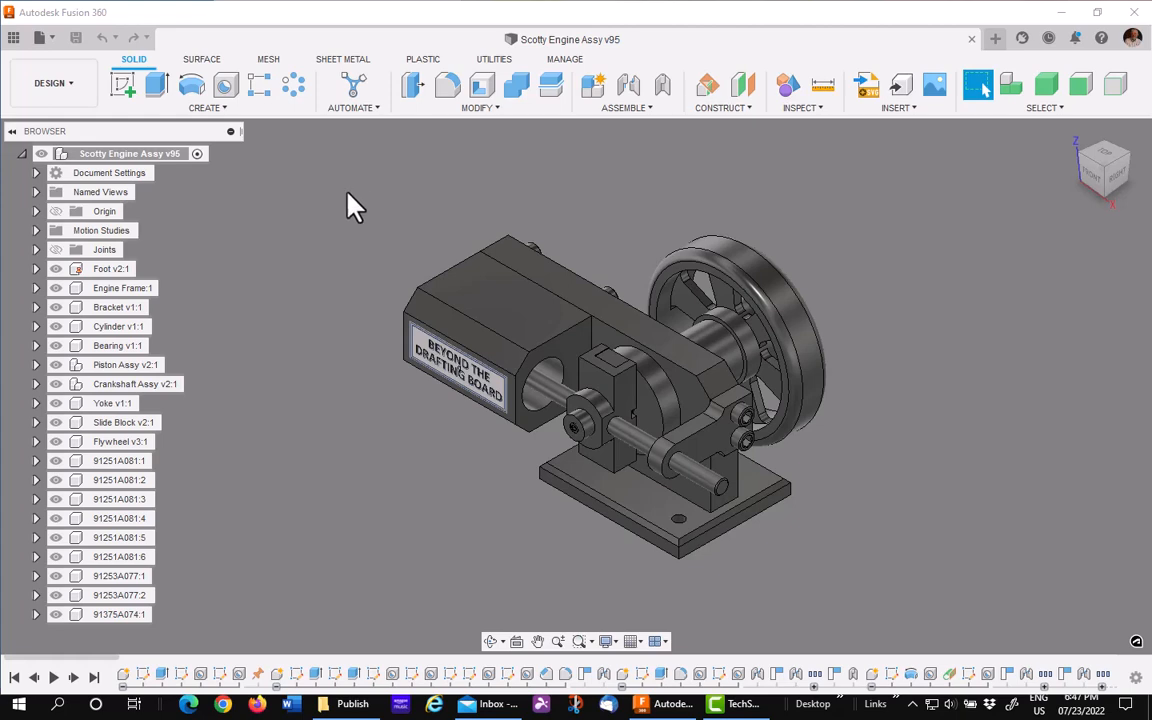
{"action": "mouse_move", "coordinate": [333, 233]}
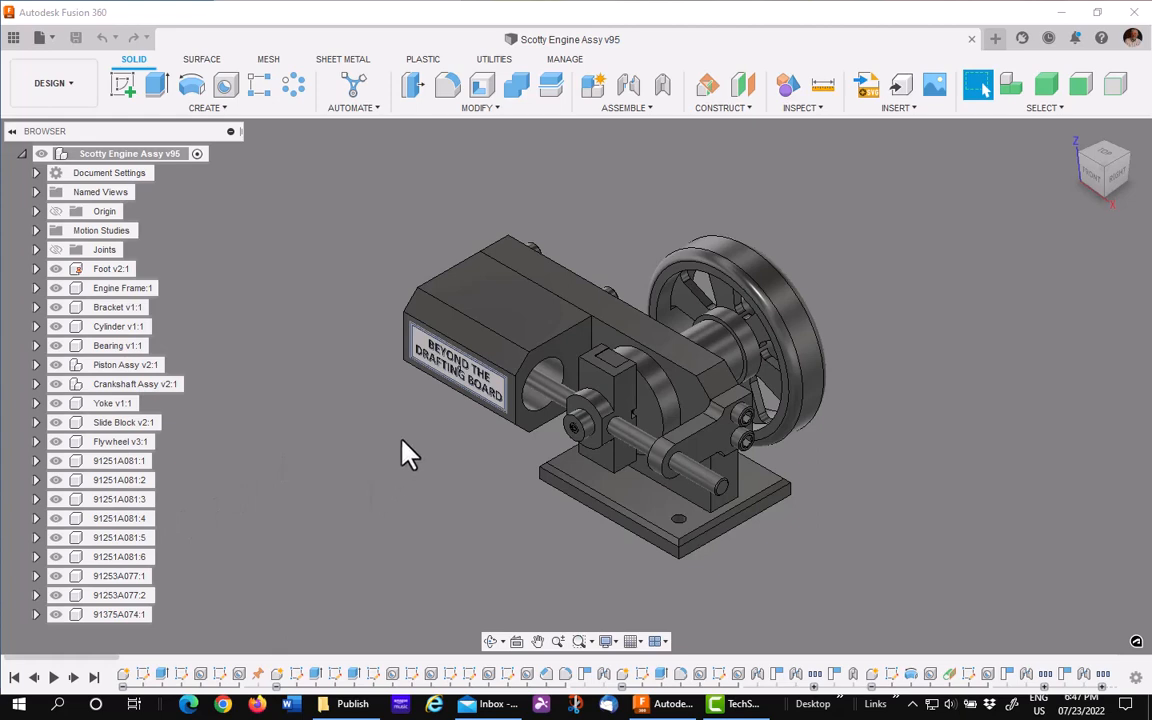
{"action": "mouse_move", "coordinate": [310, 350]}
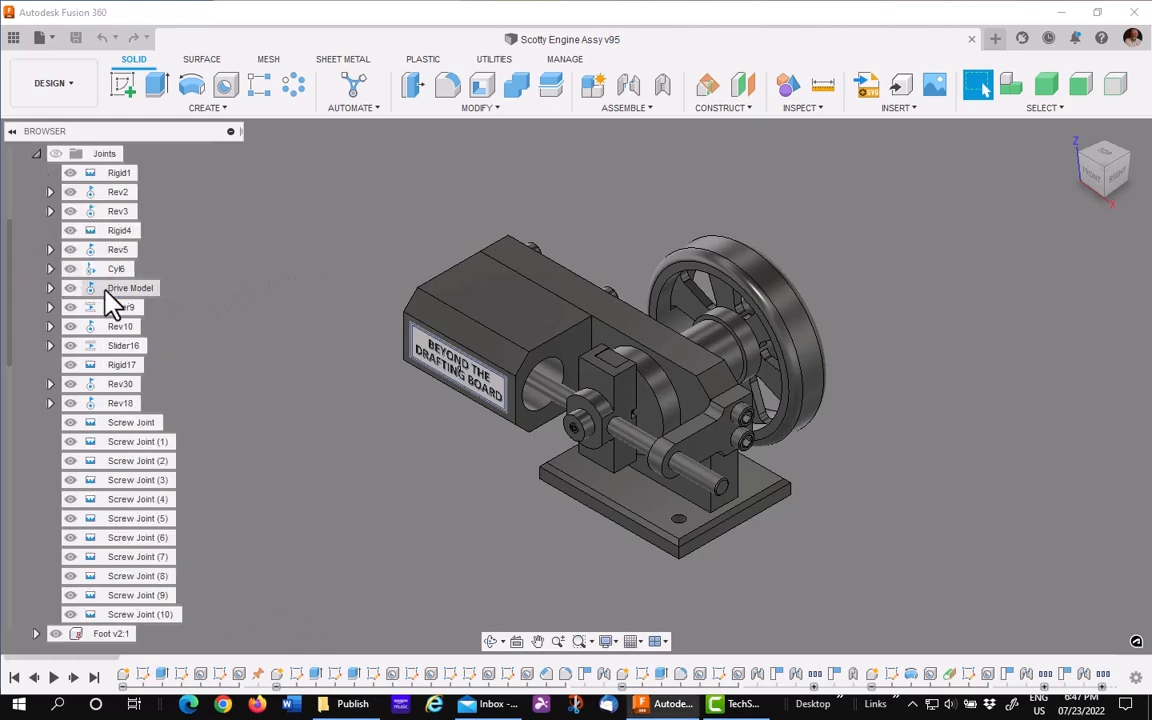
Play the engine's motion using Animate Model on the Drive Model joint
{"action": "right_click", "coordinate": [129, 288]}
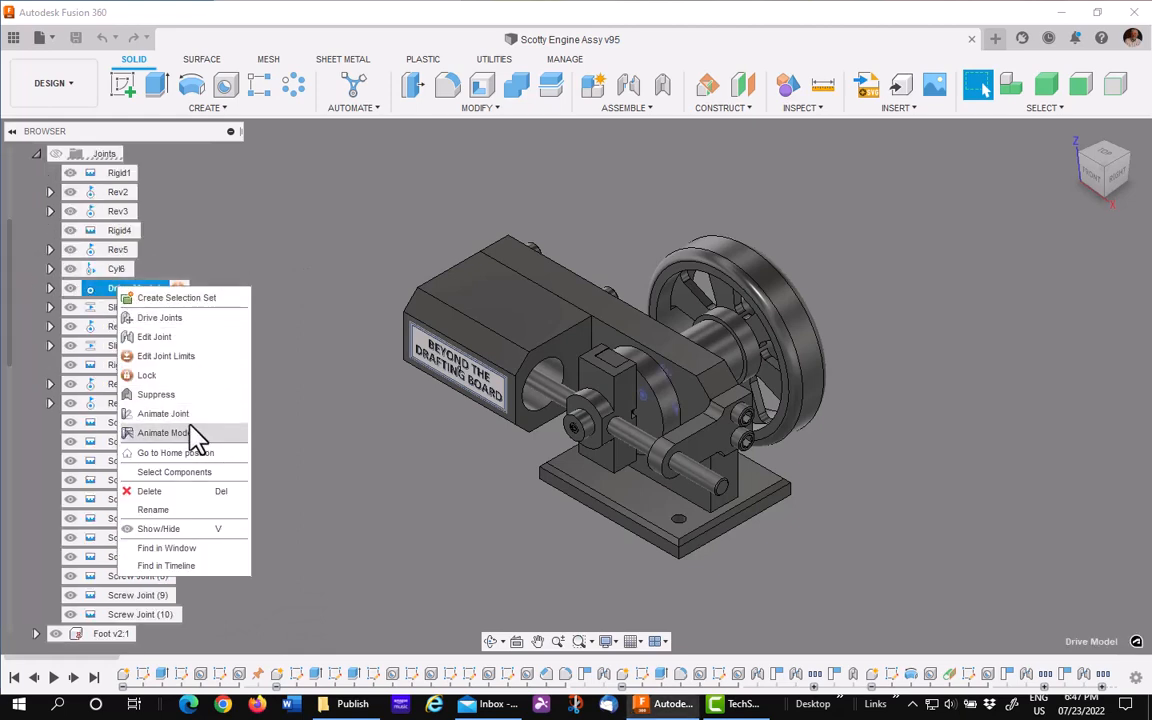
{"action": "left_click", "coordinate": [163, 432]}
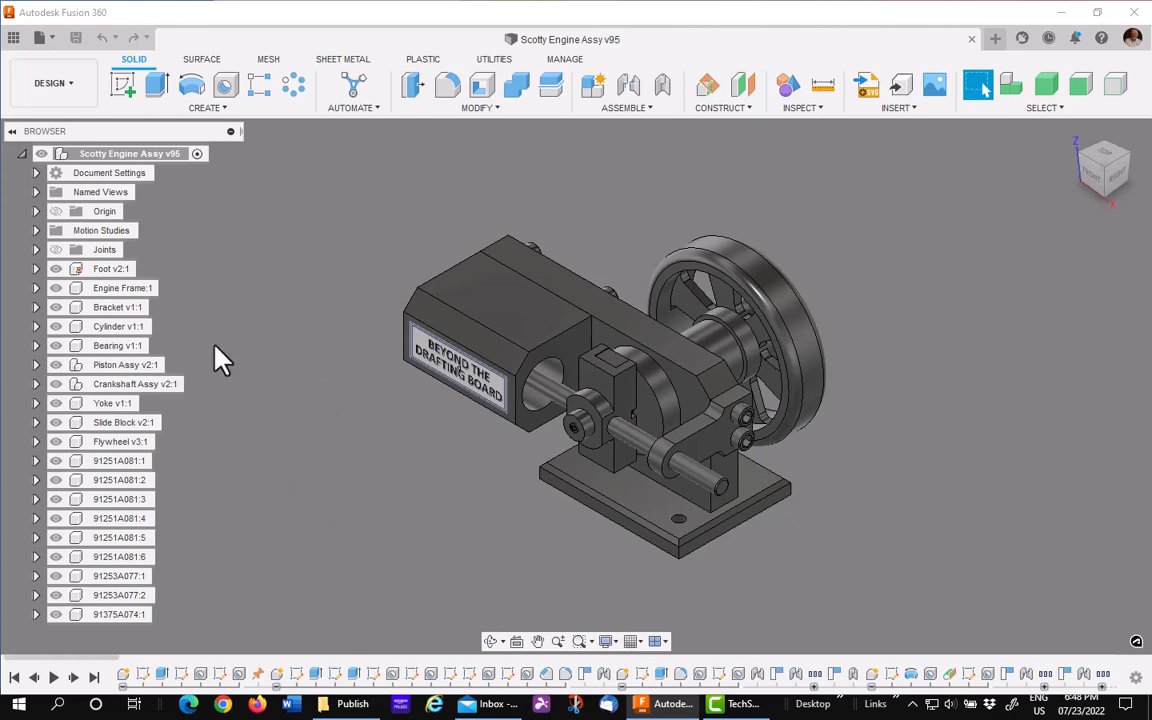
{"action": "mouse_move", "coordinate": [363, 528]}
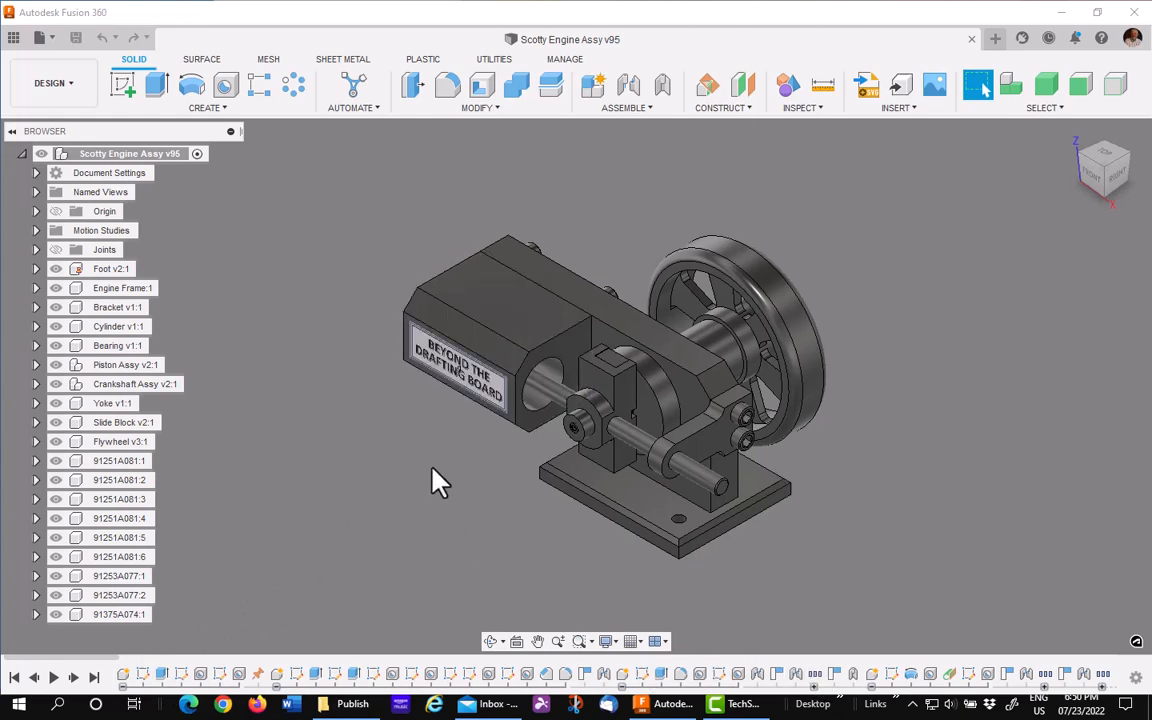
{"action": "mouse_move", "coordinate": [346, 518]}
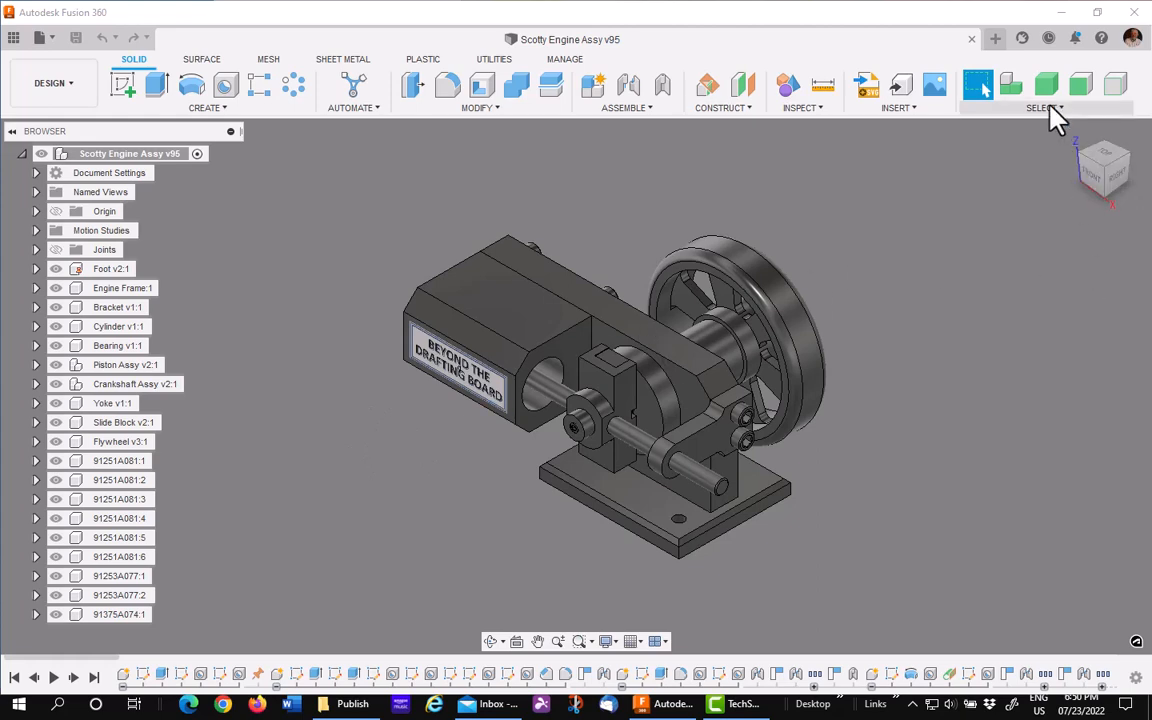
{"action": "left_click", "coordinate": [1044, 107]}
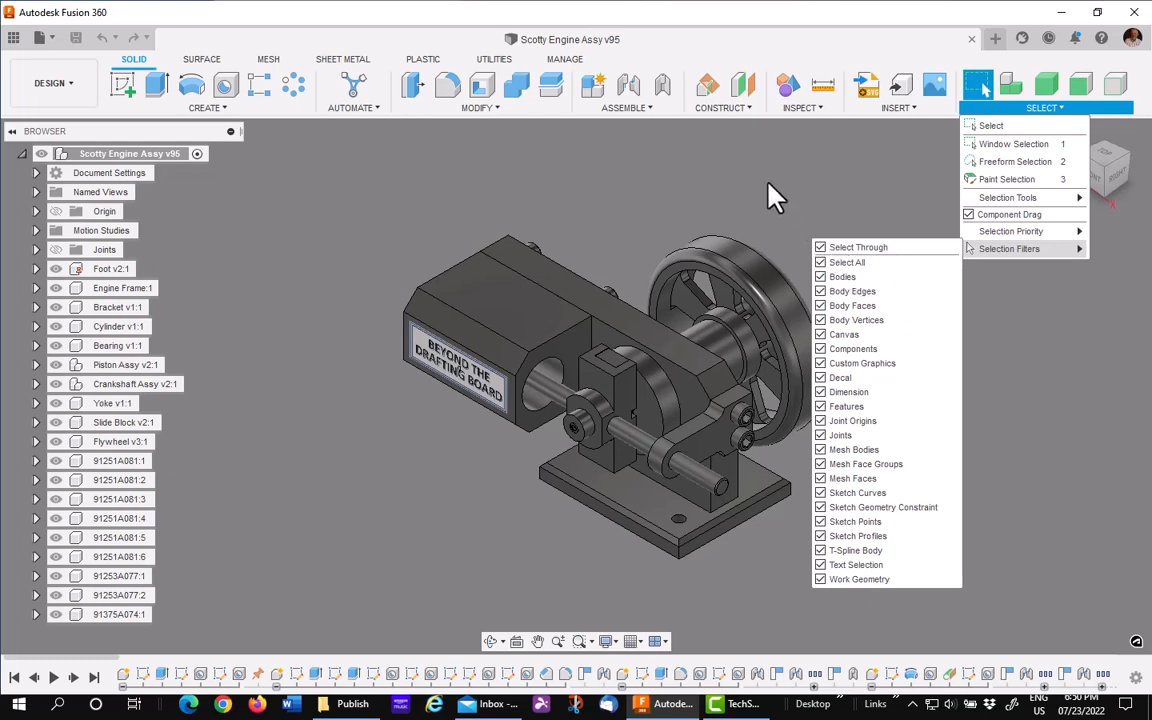
{"action": "left_click", "coordinate": [370, 215]}
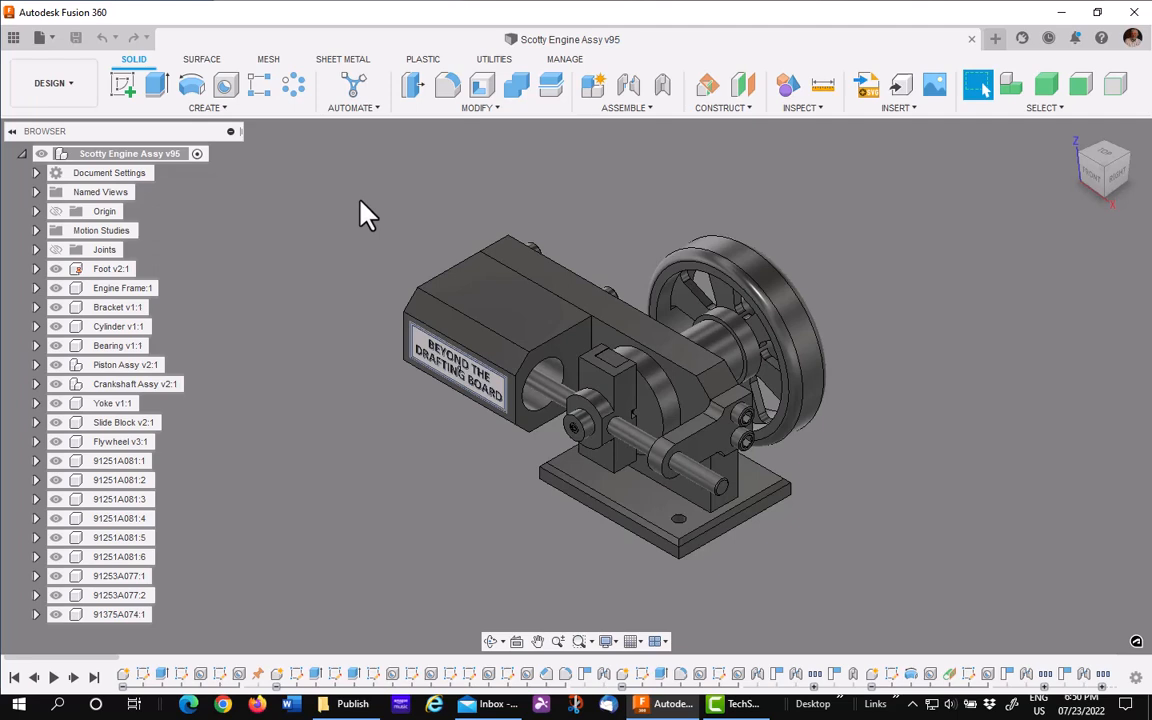
{"action": "mouse_move", "coordinate": [640, 240]}
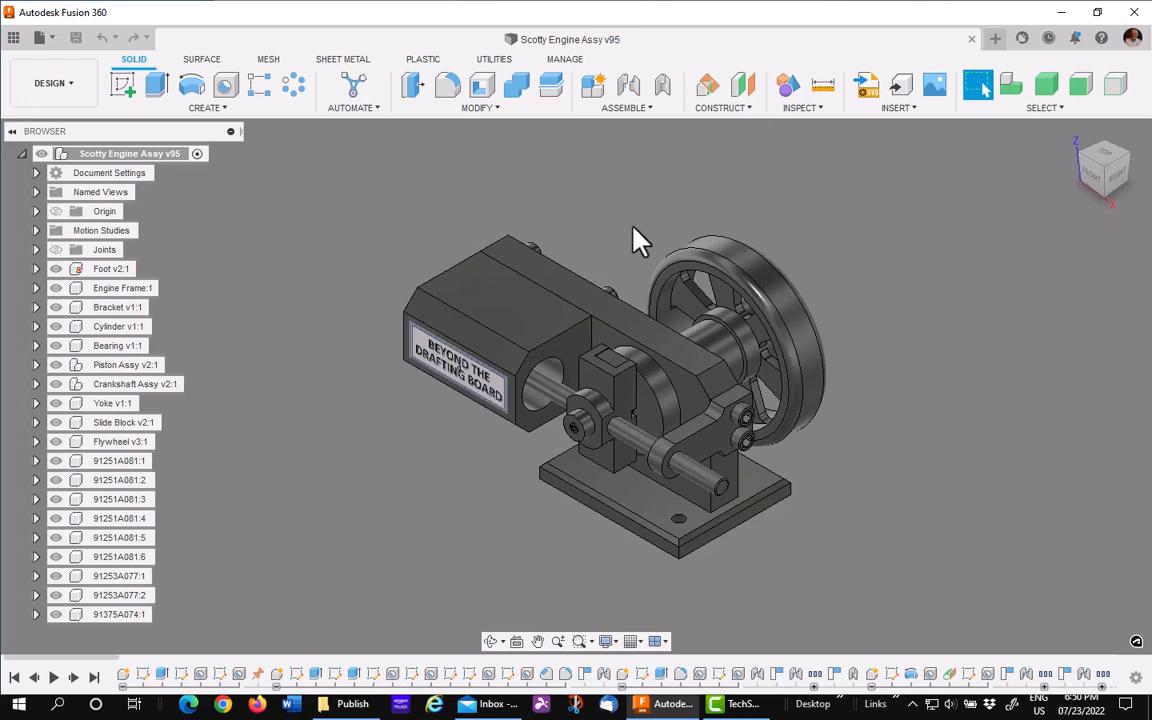
{"action": "mouse_move", "coordinate": [605, 207]}
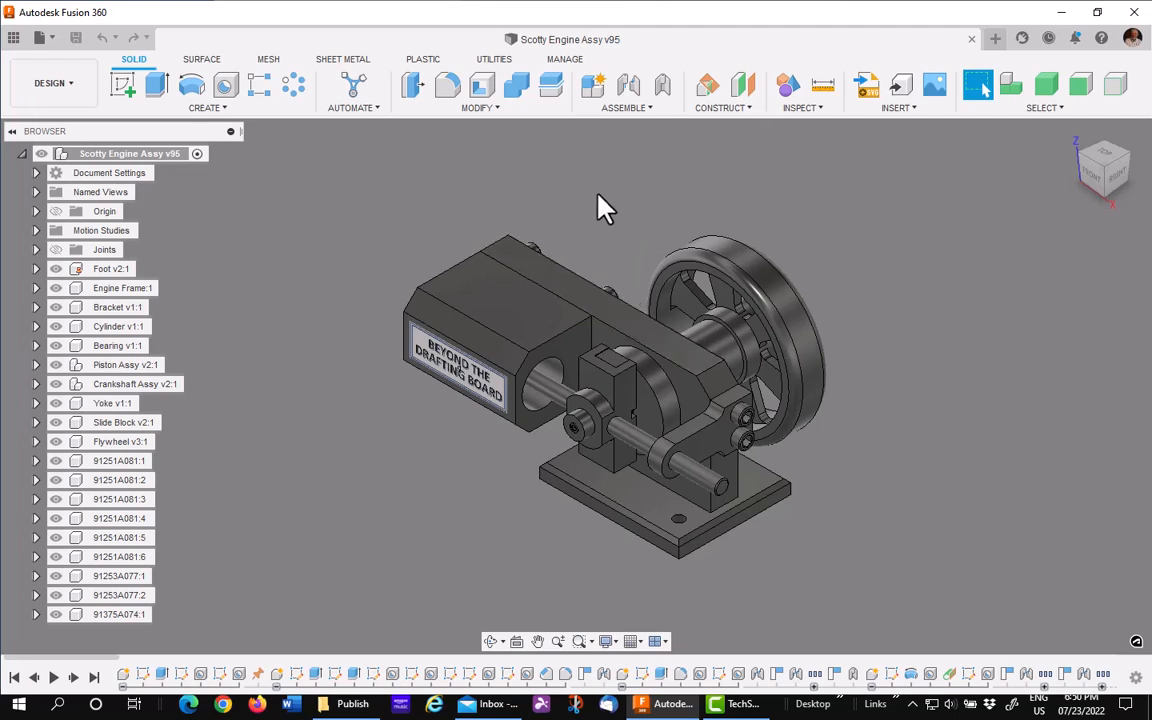
{"action": "mouse_move", "coordinate": [625, 320]}
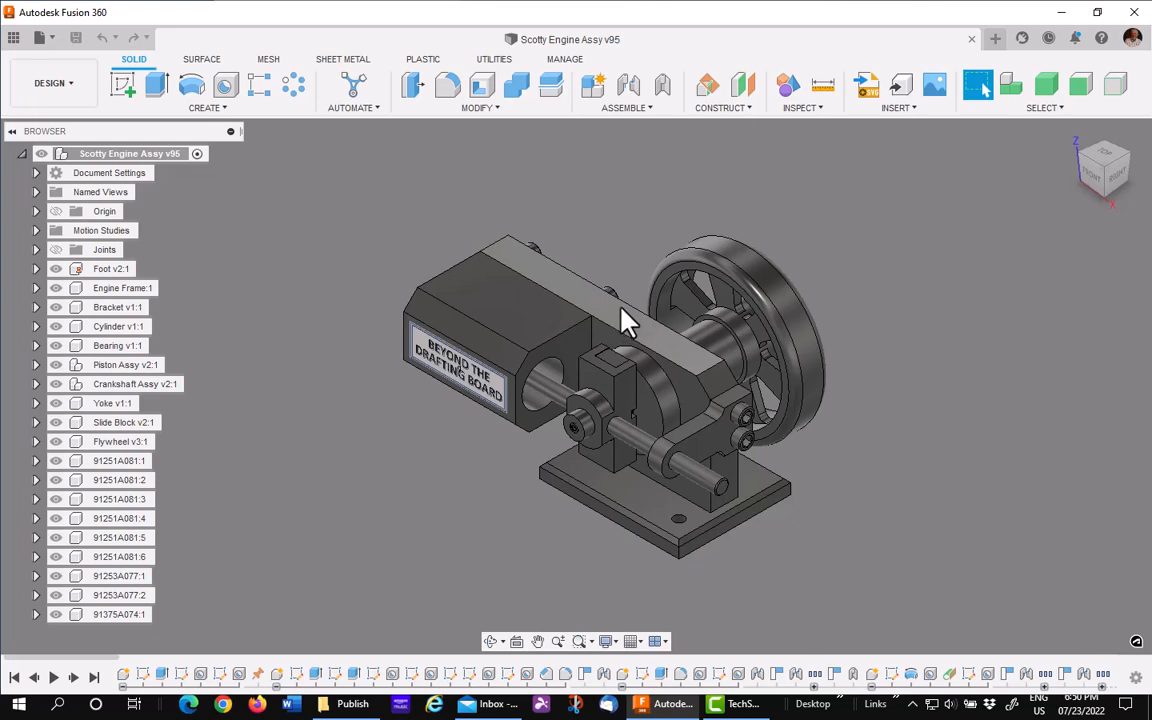
{"action": "mouse_move", "coordinate": [712, 157]}
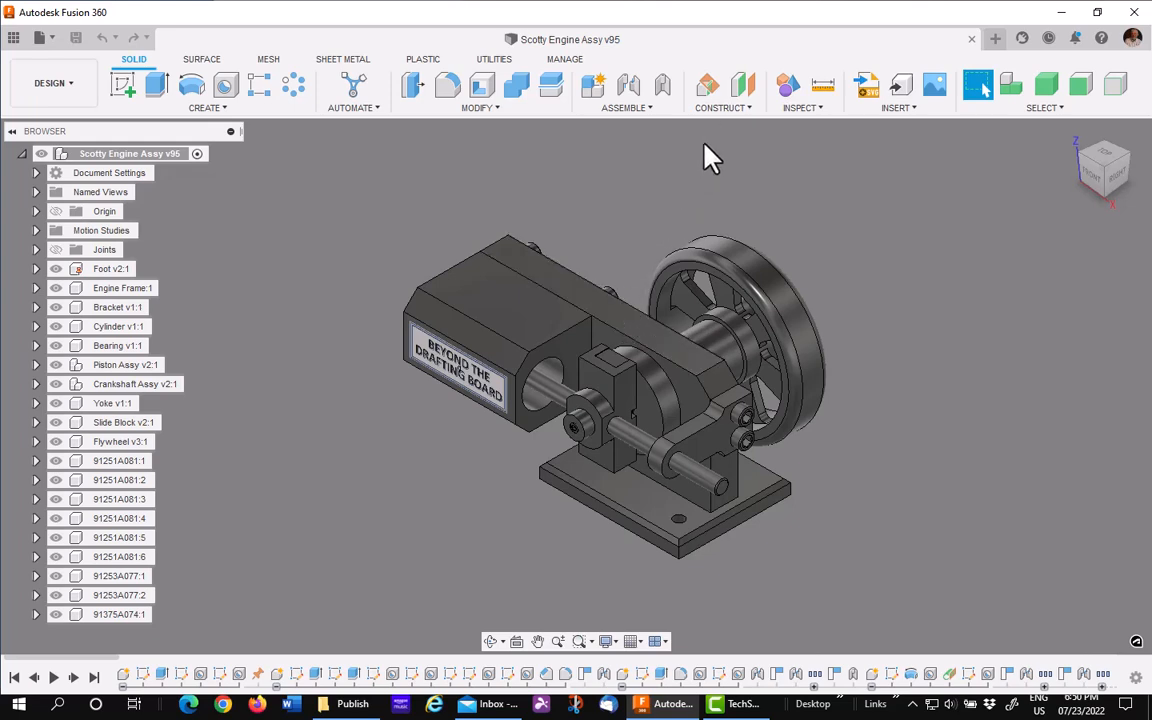
Create an offset construction plane across the assembly and start a sketch on it
{"action": "left_click", "coordinate": [743, 85]}
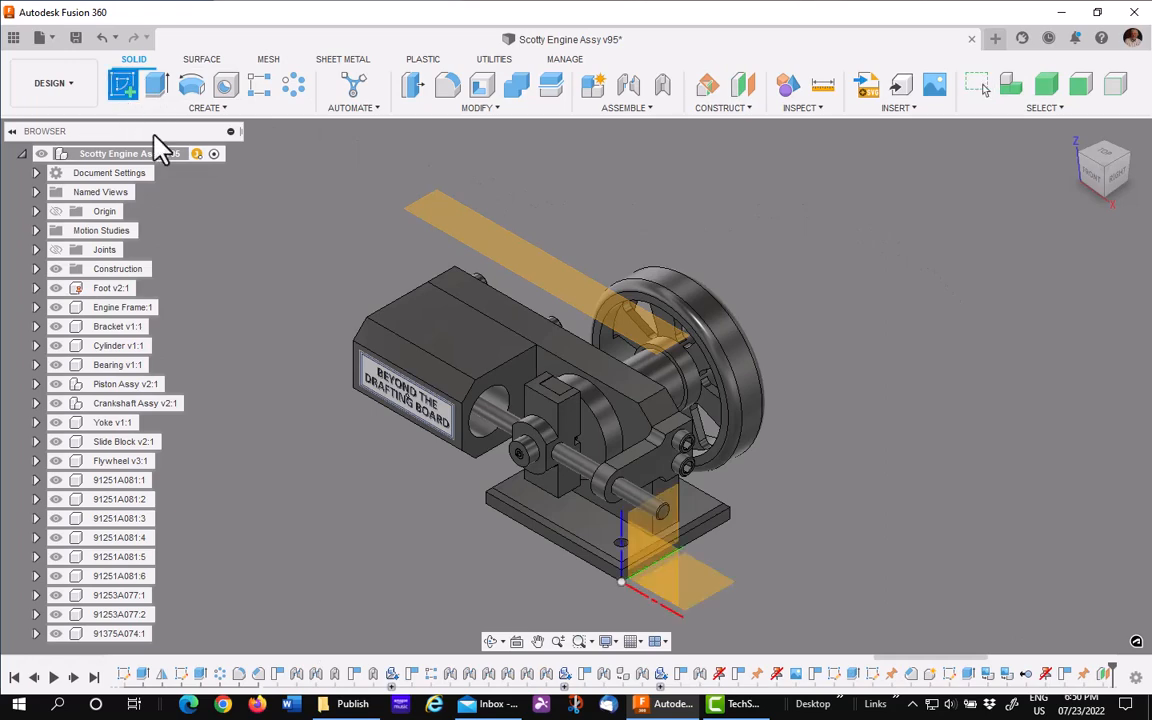
{"action": "left_click", "coordinate": [123, 84]}
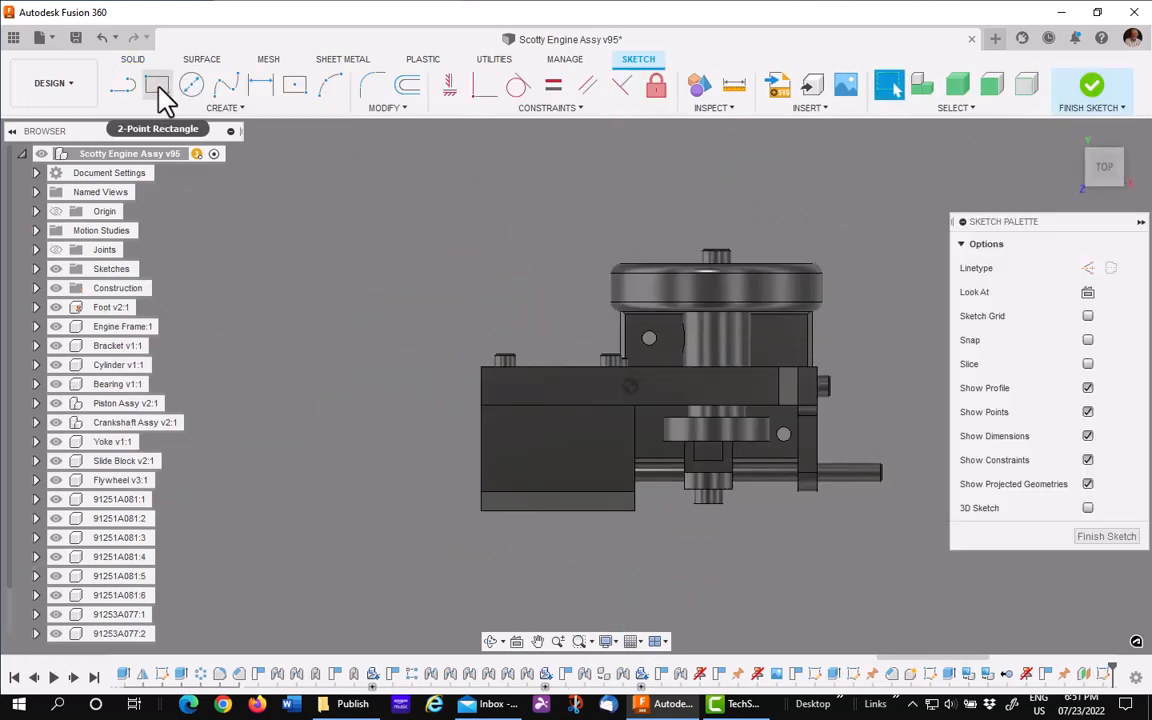
Draw a 2-point rectangle around the entire engine outline and finish the sketch
{"action": "left_click", "coordinate": [157, 85]}
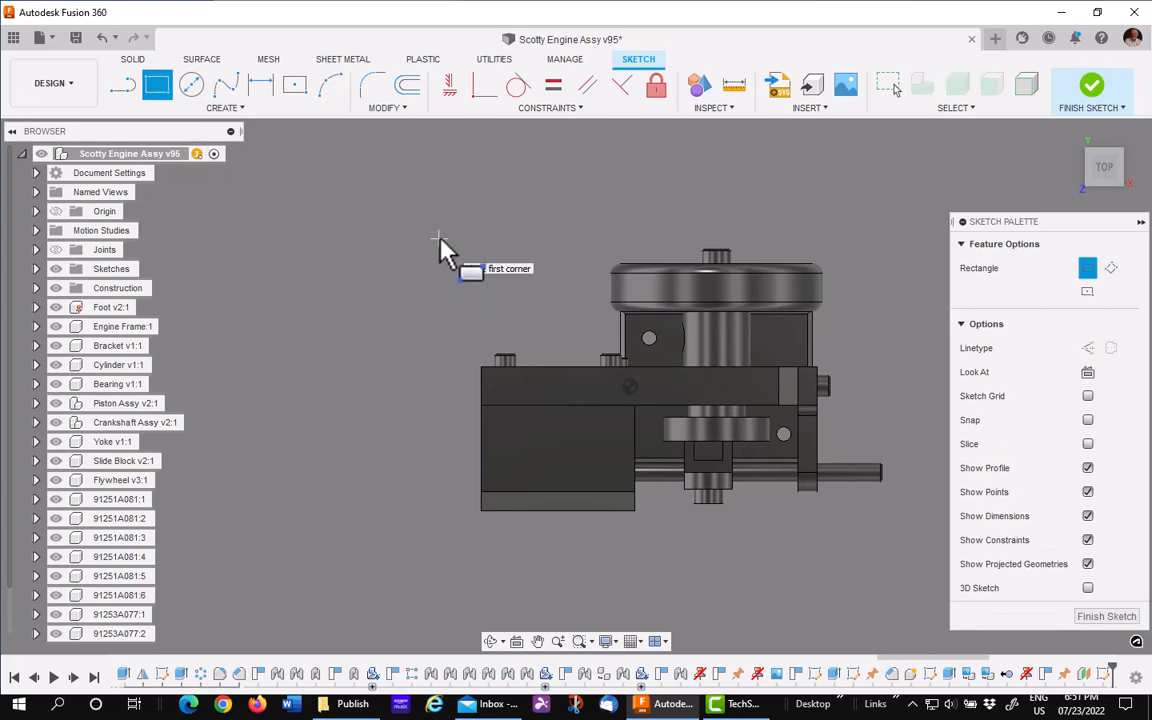
{"action": "left_click_drag", "start_coordinate": [440, 240], "coordinate": [890, 540]}
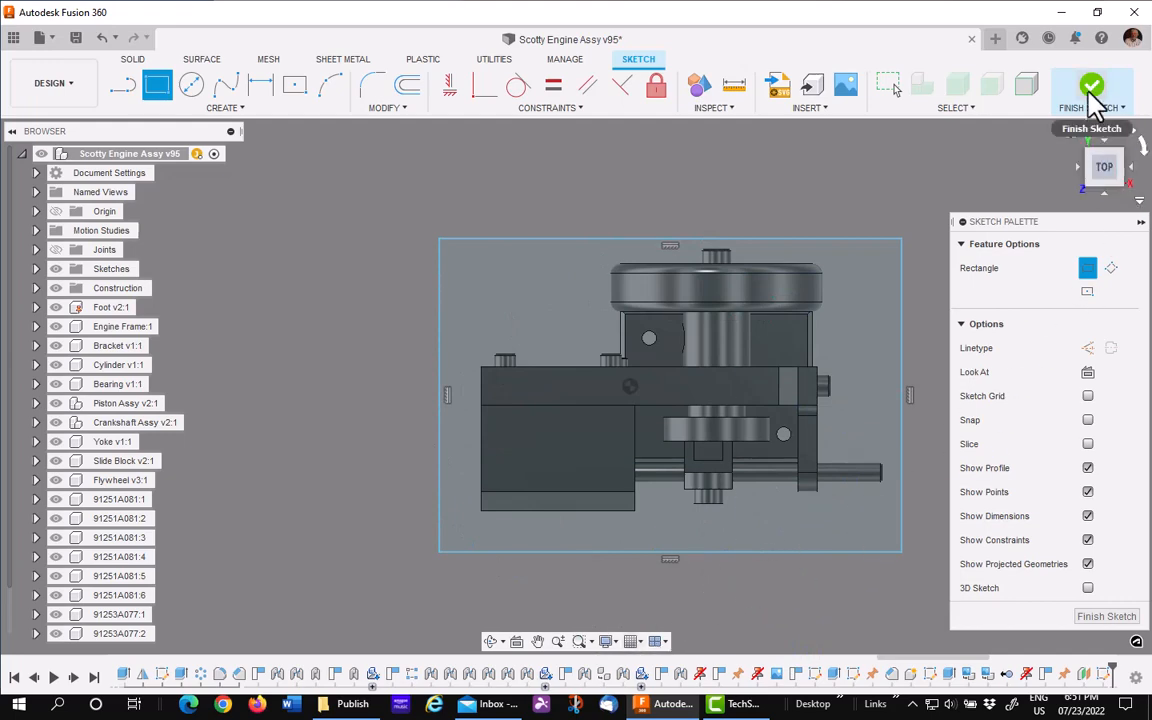
{"action": "left_click", "coordinate": [1092, 90]}
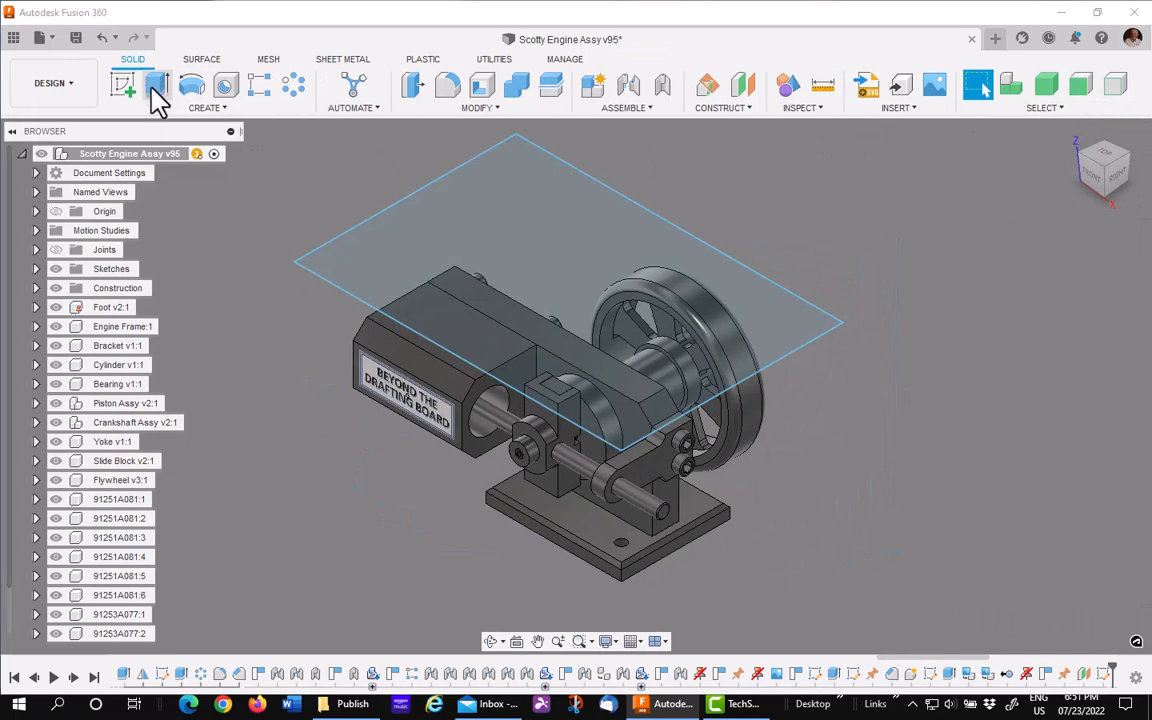
Extrude the rectangle -1.875 in as a New Body box enclosing the engine
{"action": "left_click", "coordinate": [156, 85]}
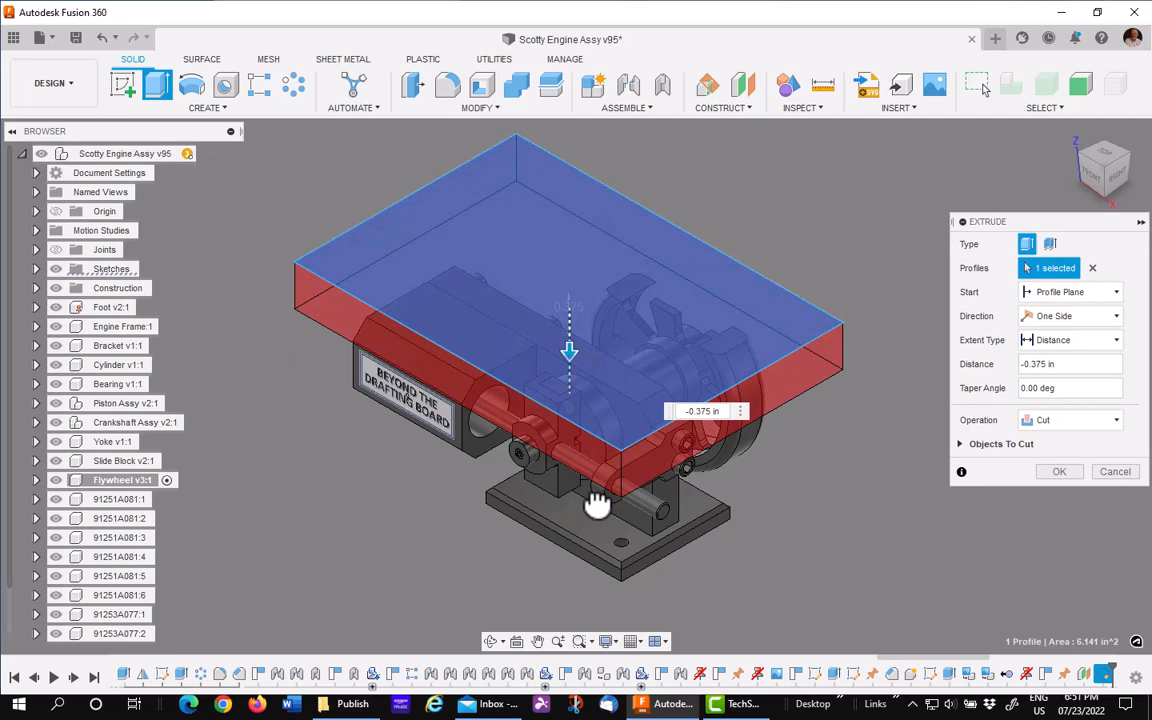
{"action": "left_click_drag", "start_coordinate": [570, 352], "coordinate": [570, 555]}
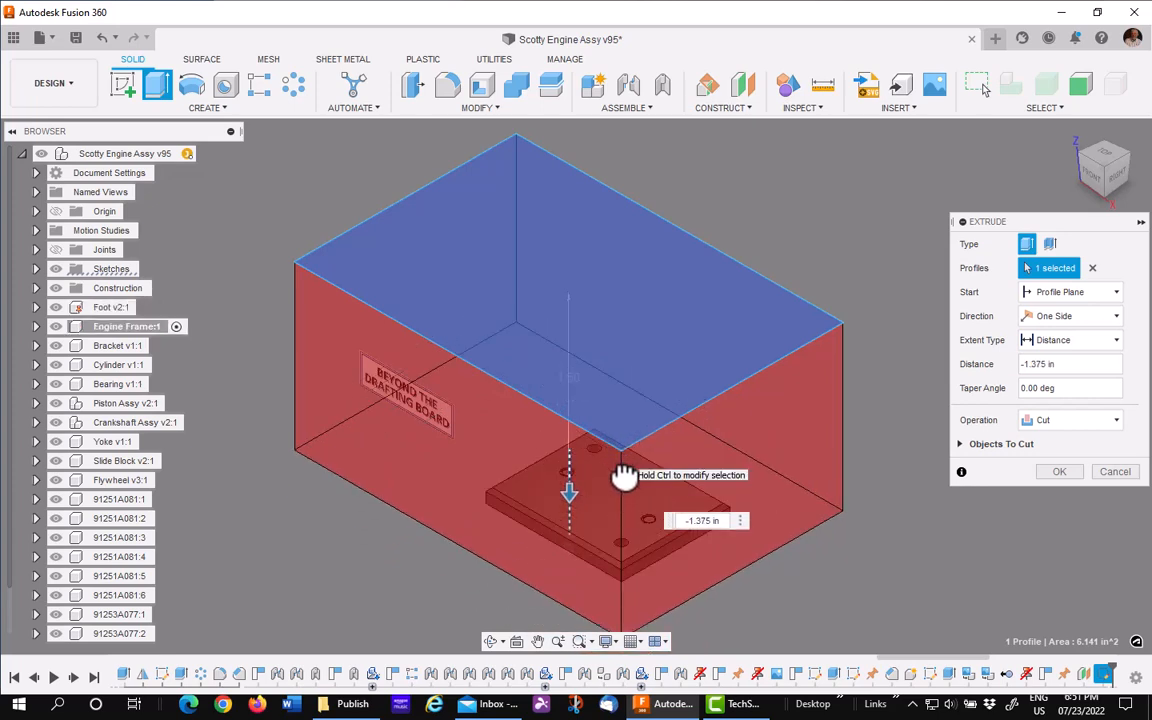
{"action": "left_click_drag", "start_coordinate": [569, 491], "coordinate": [569, 540]}
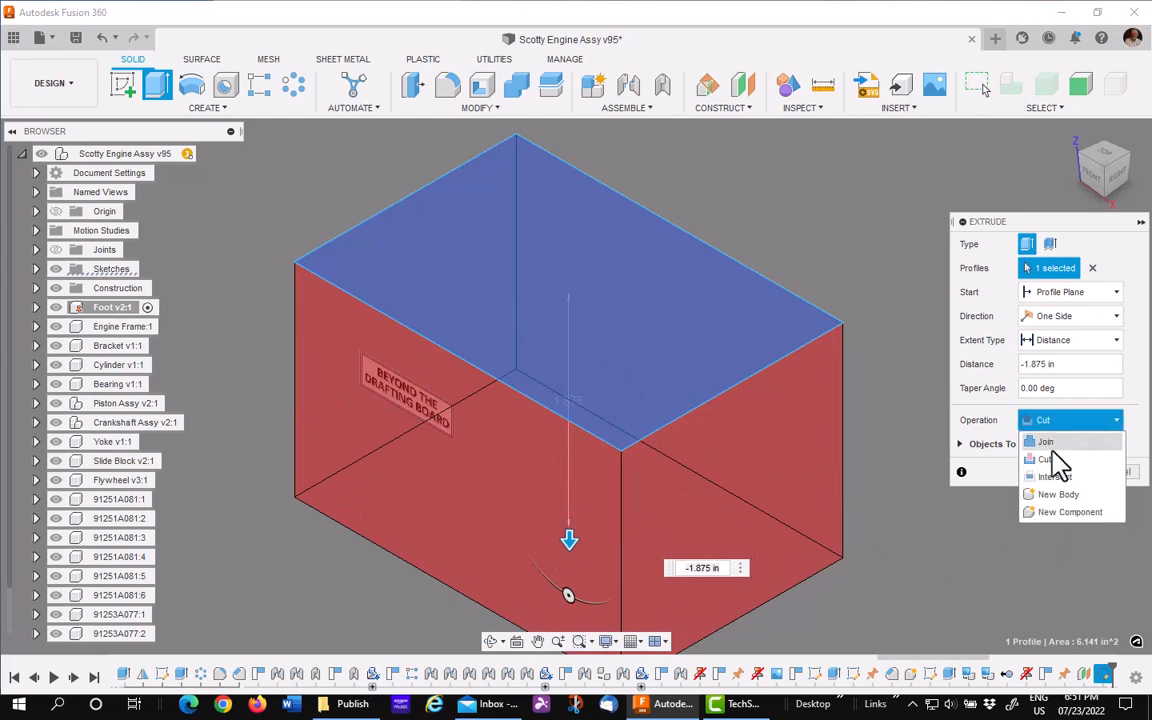
{"action": "left_click", "coordinate": [1058, 494]}
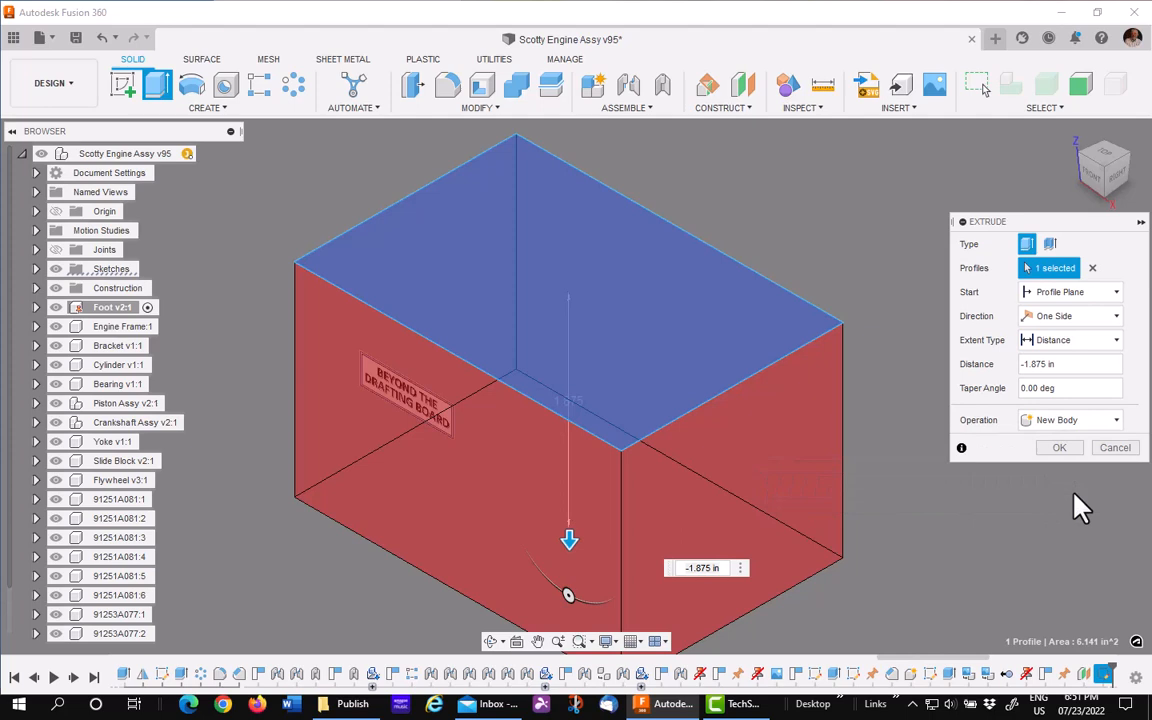
{"action": "left_click", "coordinate": [1059, 447]}
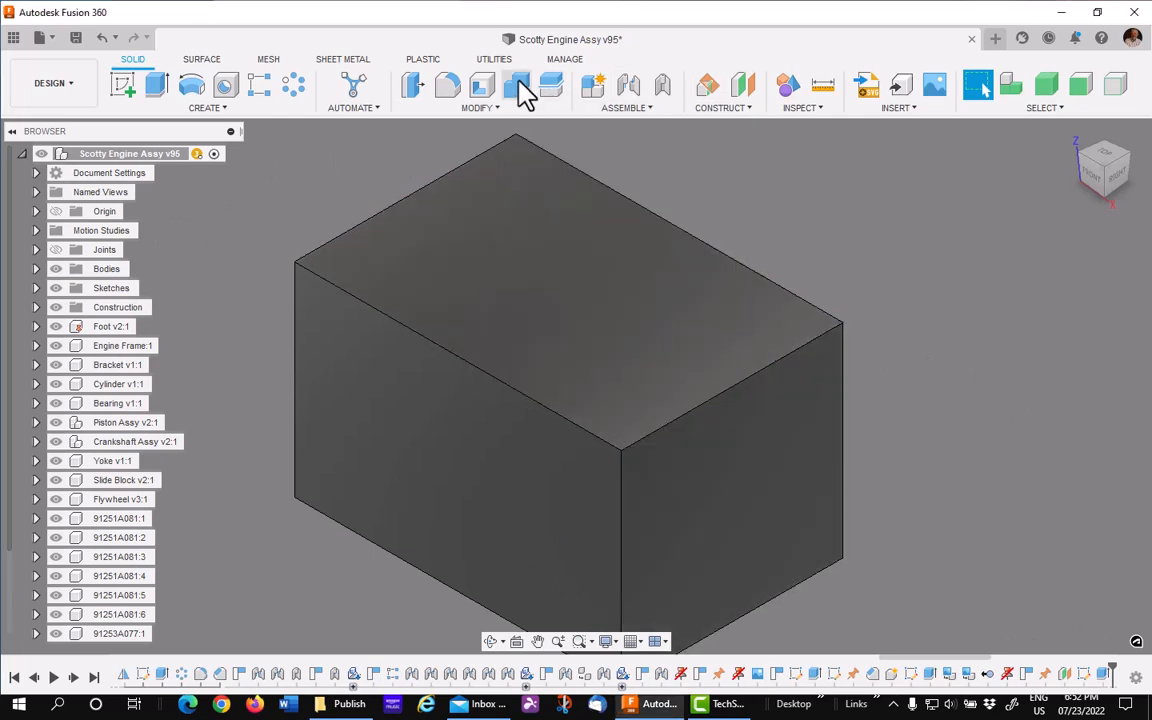
Open the Modify menu to start Combine with the box as target
{"action": "left_click", "coordinate": [479, 107]}
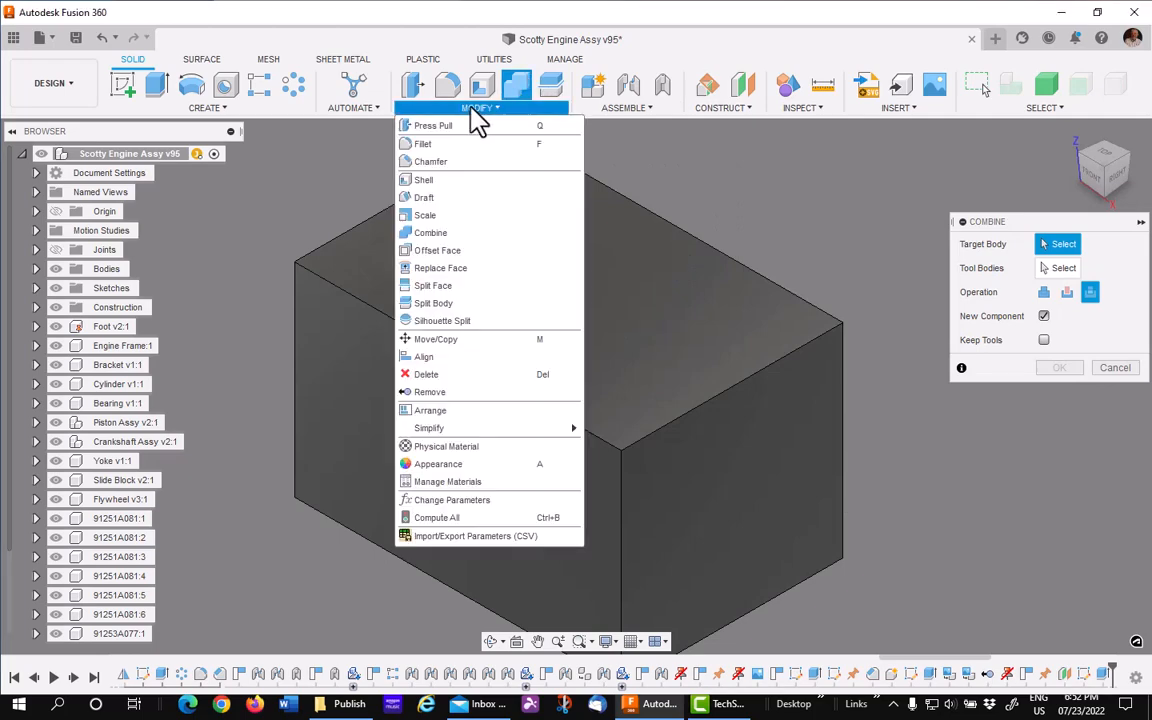
{"action": "mouse_move", "coordinate": [436, 250]}
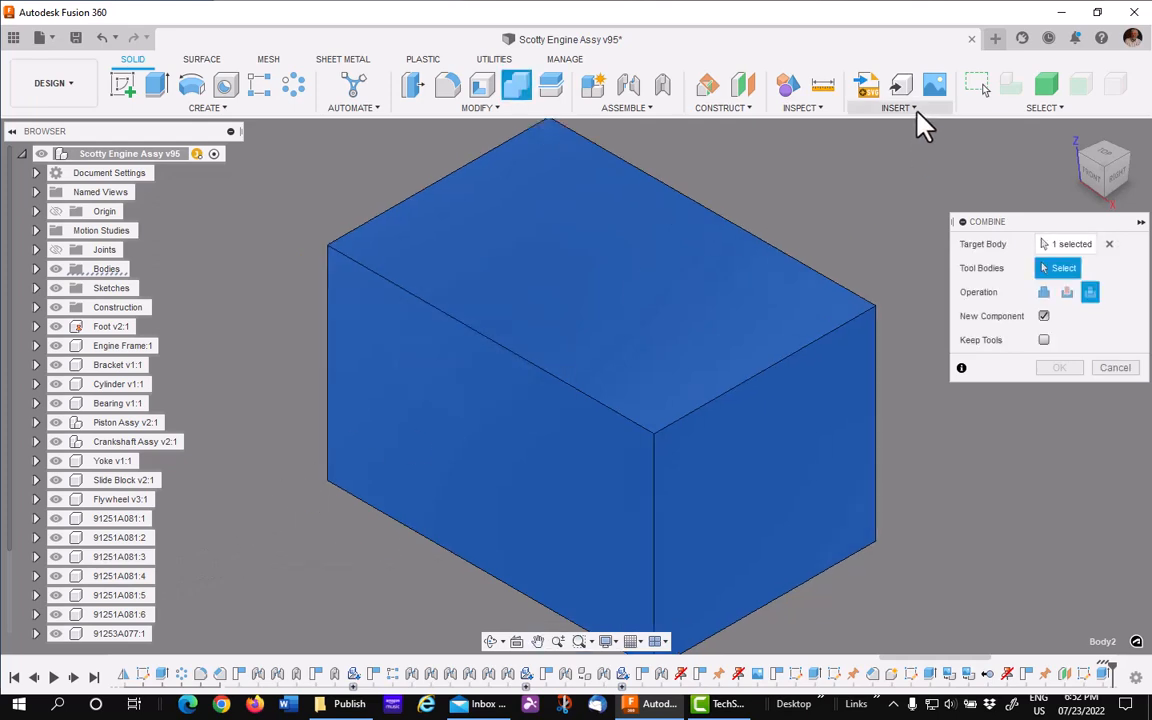
Open the Selection Filters settings to allow selecting through to the engine bodies
{"action": "left_click", "coordinate": [1044, 107]}
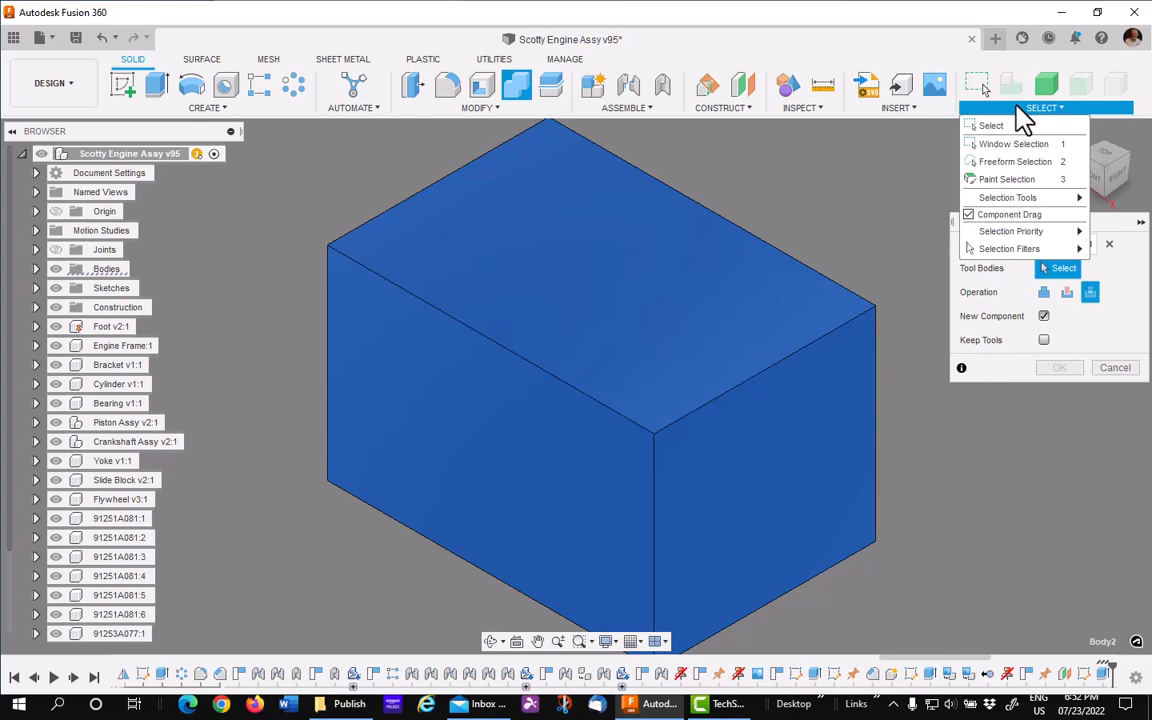
{"action": "left_click", "coordinate": [1009, 248]}
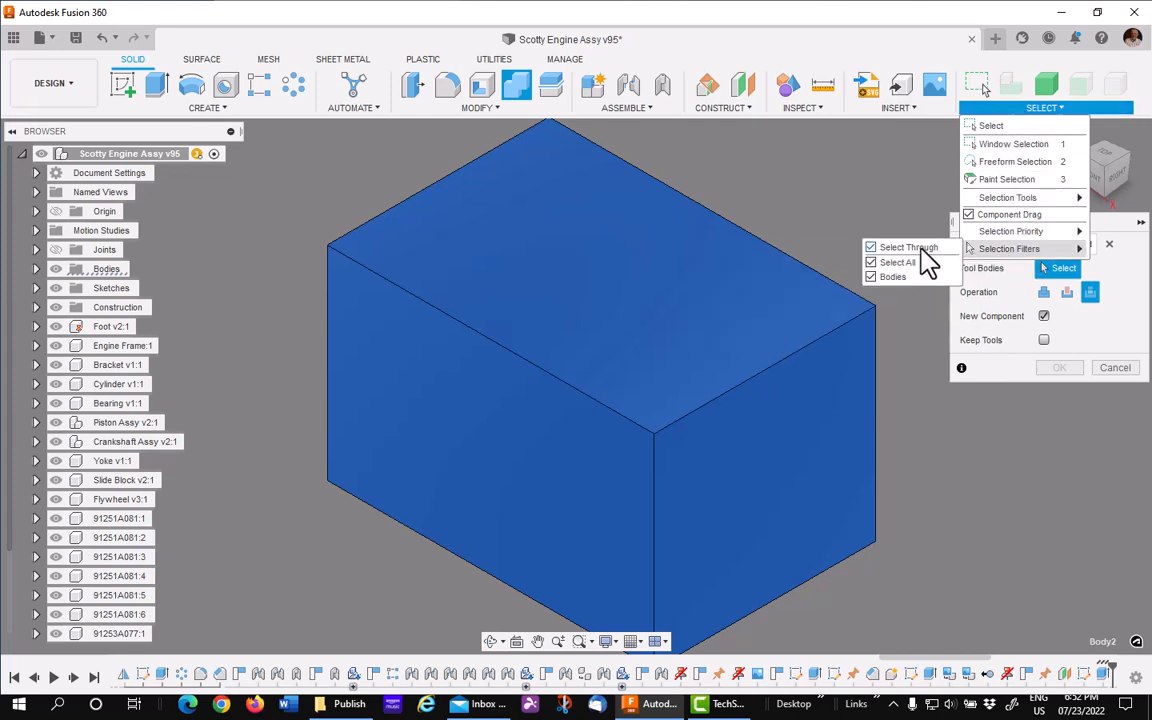
{"action": "mouse_move", "coordinate": [878, 238]}
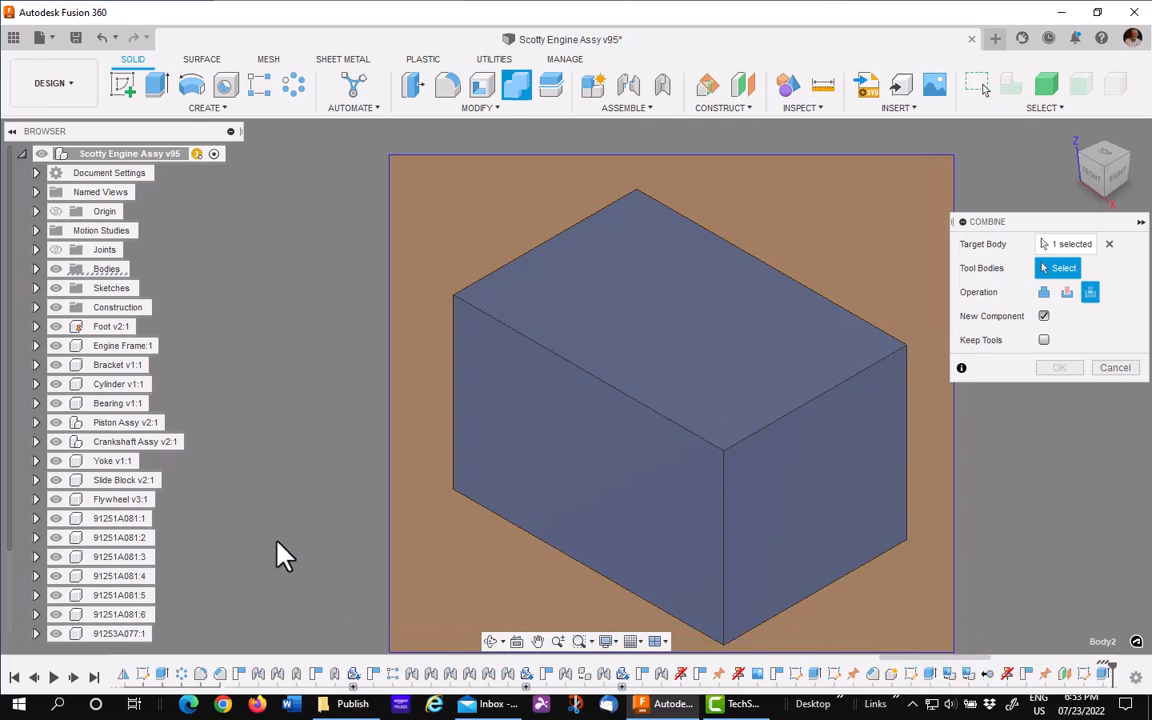
{"action": "mouse_move", "coordinate": [820, 560]}
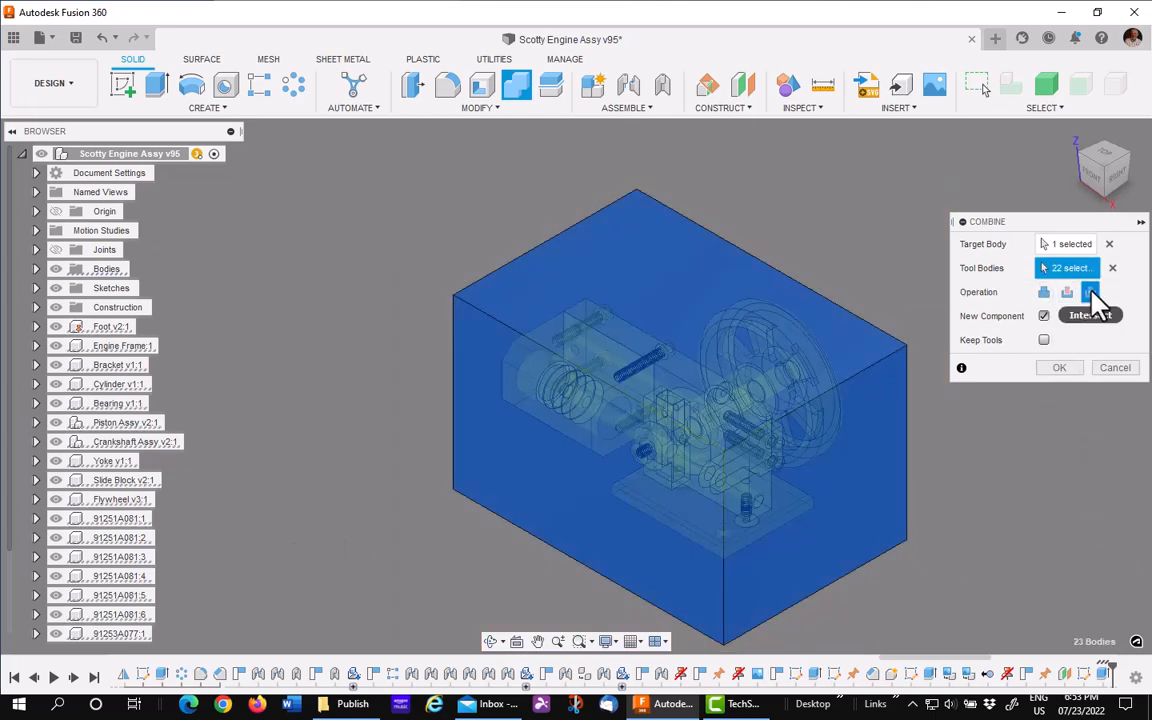
{"action": "mouse_move", "coordinate": [1091, 291]}
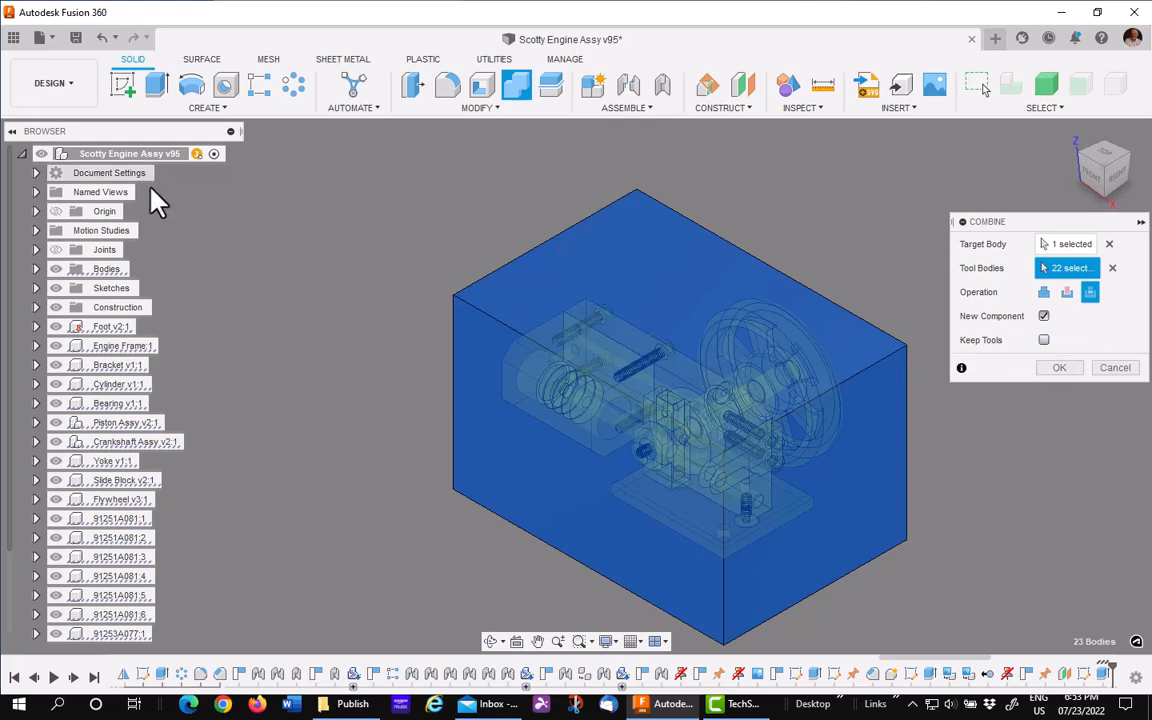
{"action": "mouse_move", "coordinate": [358, 523]}
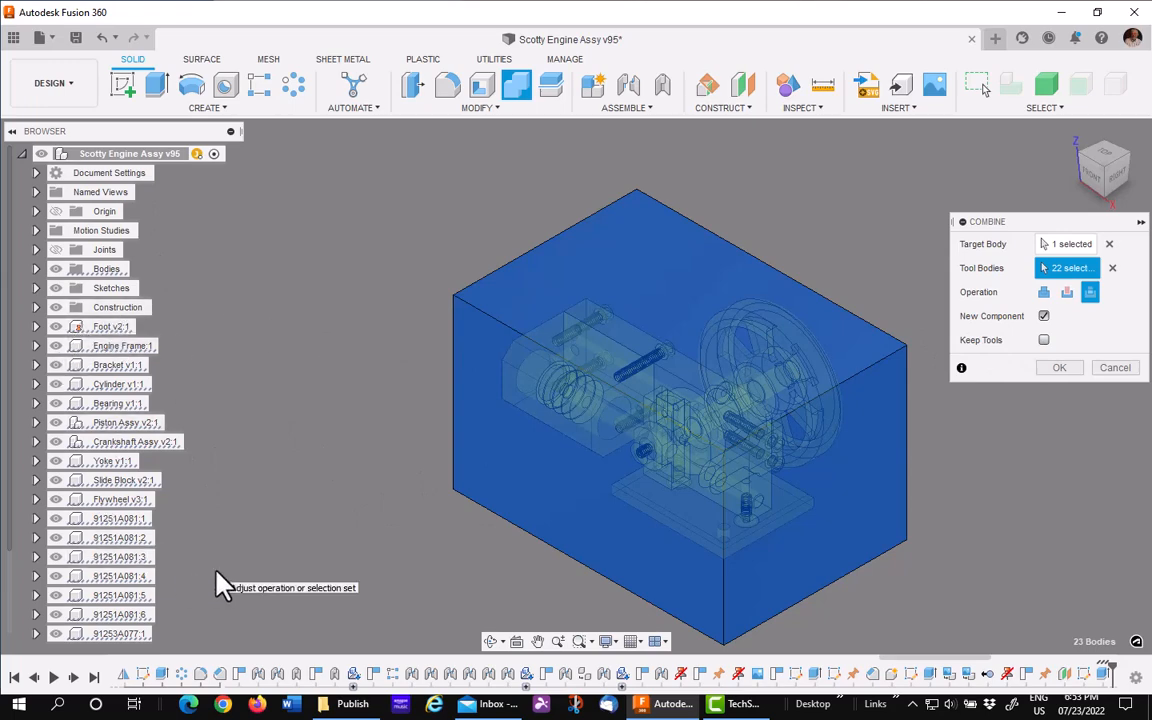
{"action": "mouse_move", "coordinate": [248, 340]}
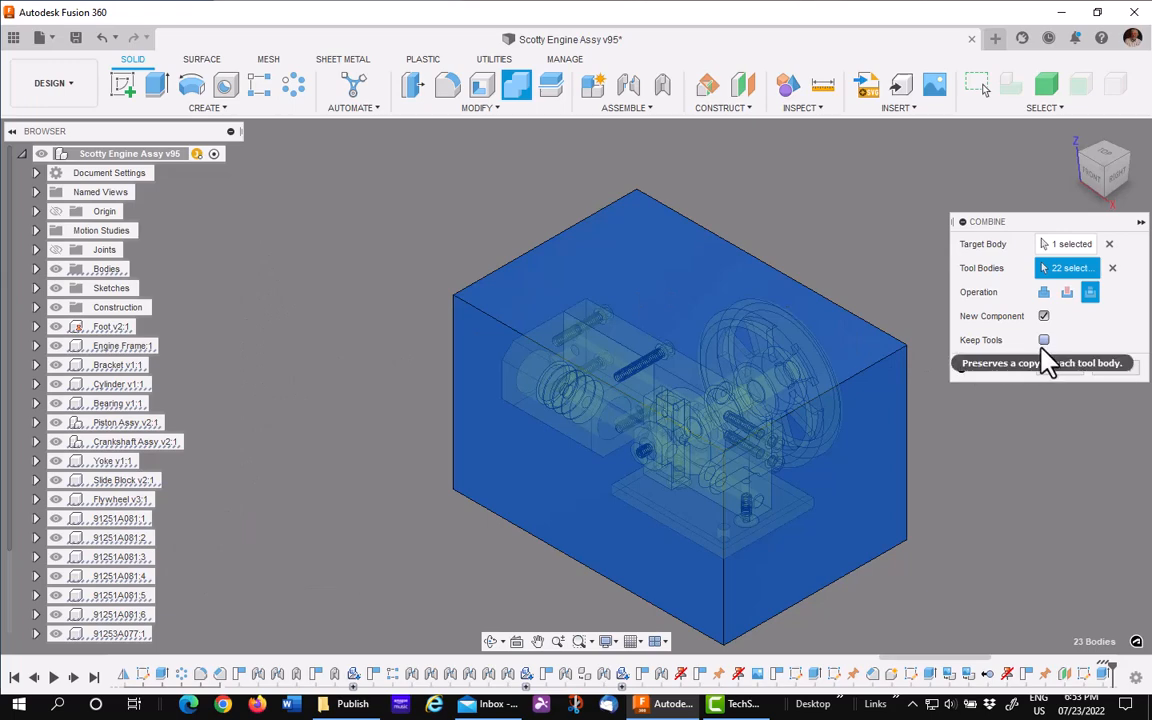
{"action": "mouse_move", "coordinate": [895, 243]}
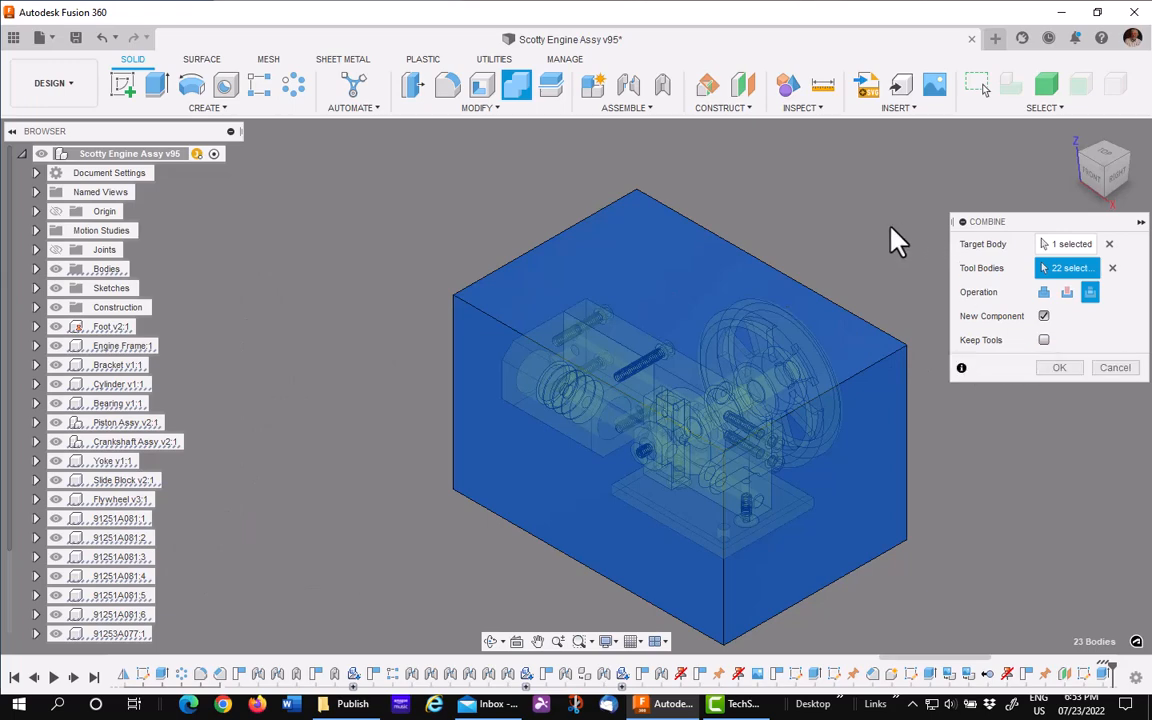
{"action": "mouse_move", "coordinate": [1044, 340]}
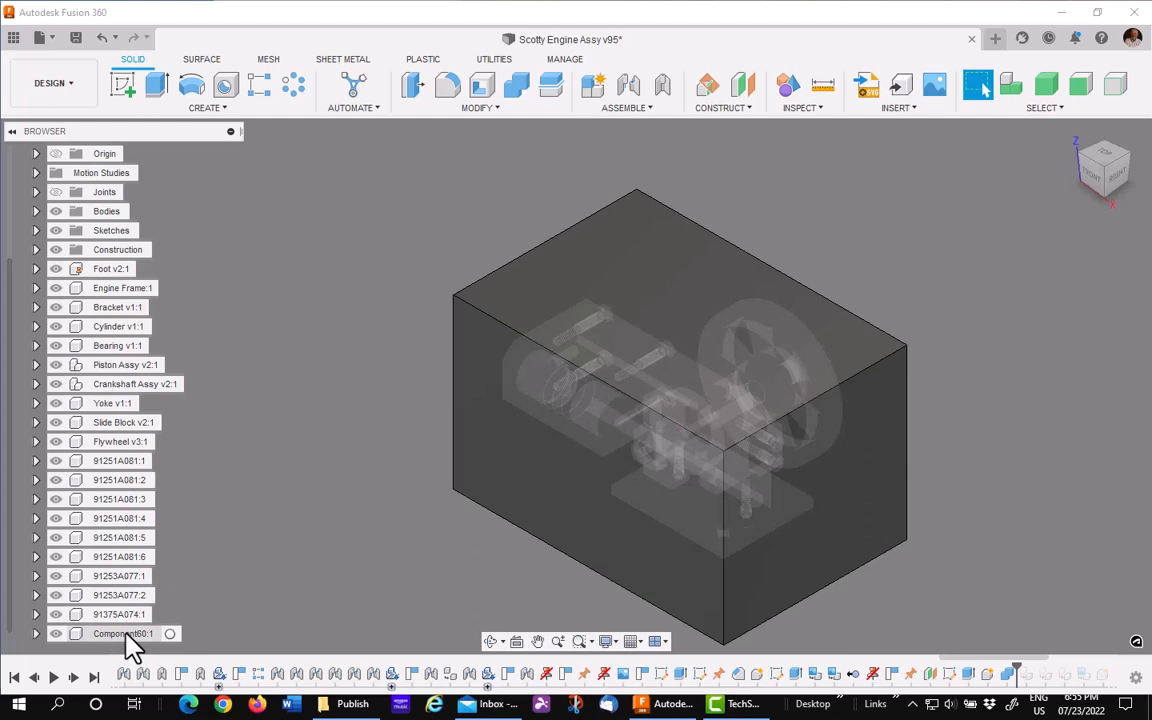
Save a copy of the combined component as the new design 'Engine - Dumb Solid'
{"action": "right_click", "coordinate": [120, 633]}
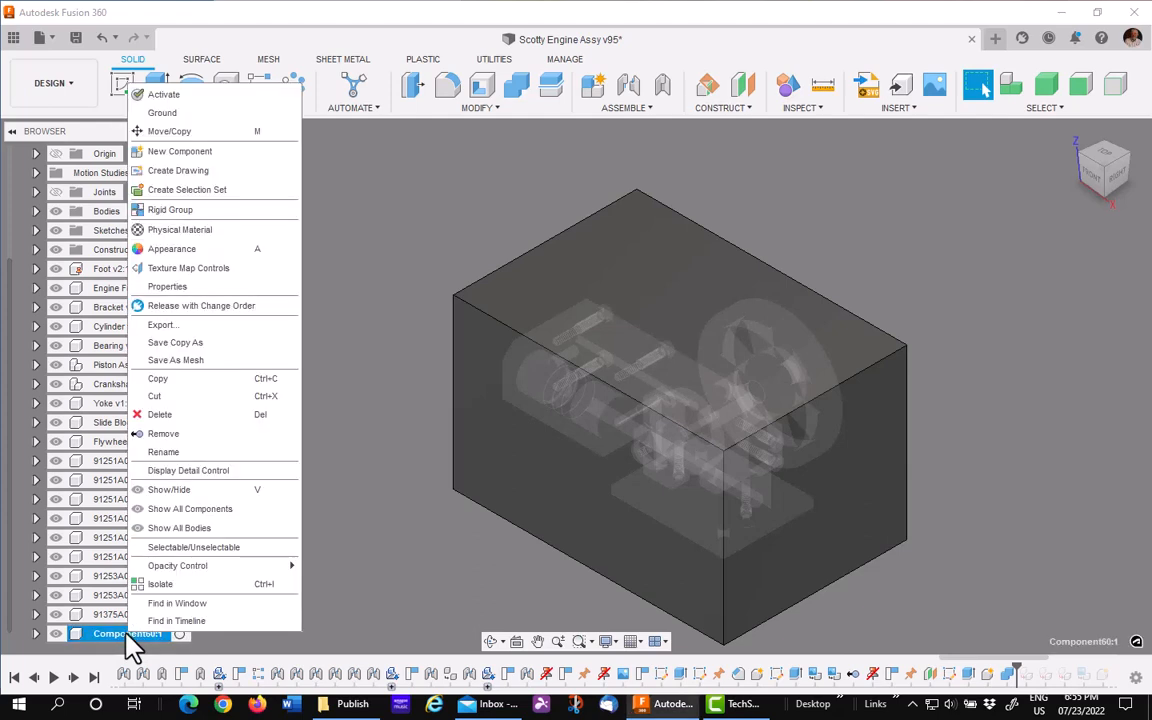
{"action": "mouse_move", "coordinate": [205, 342]}
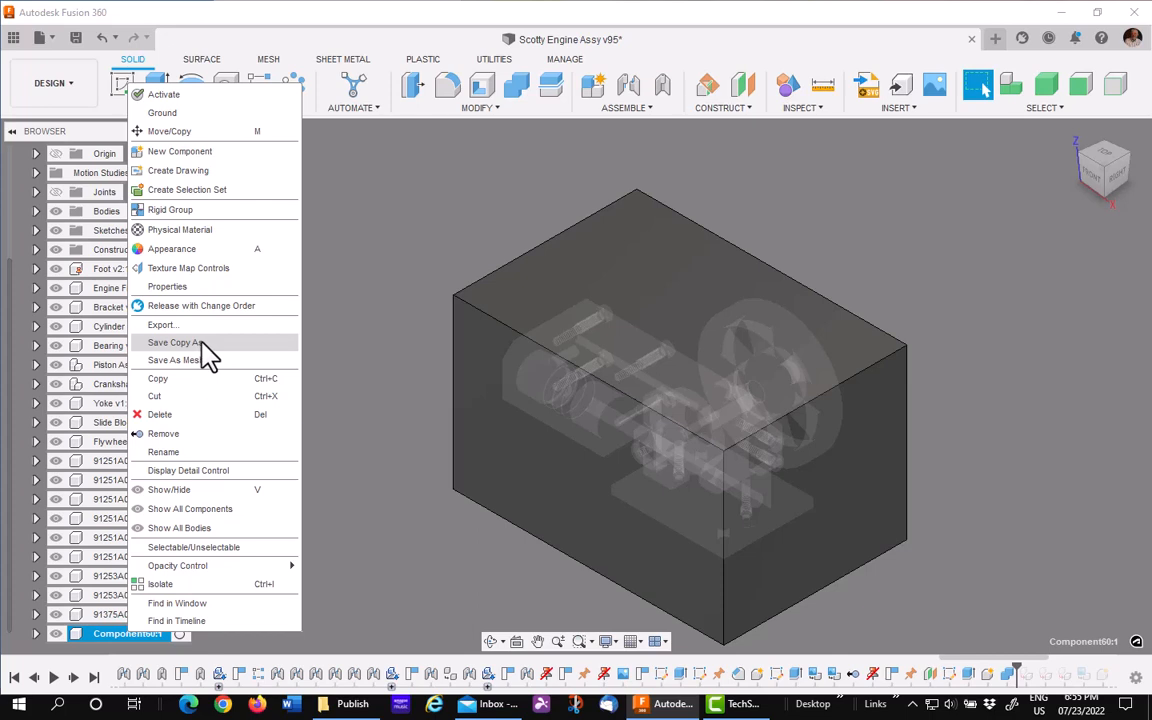
{"action": "left_click", "coordinate": [173, 342]}
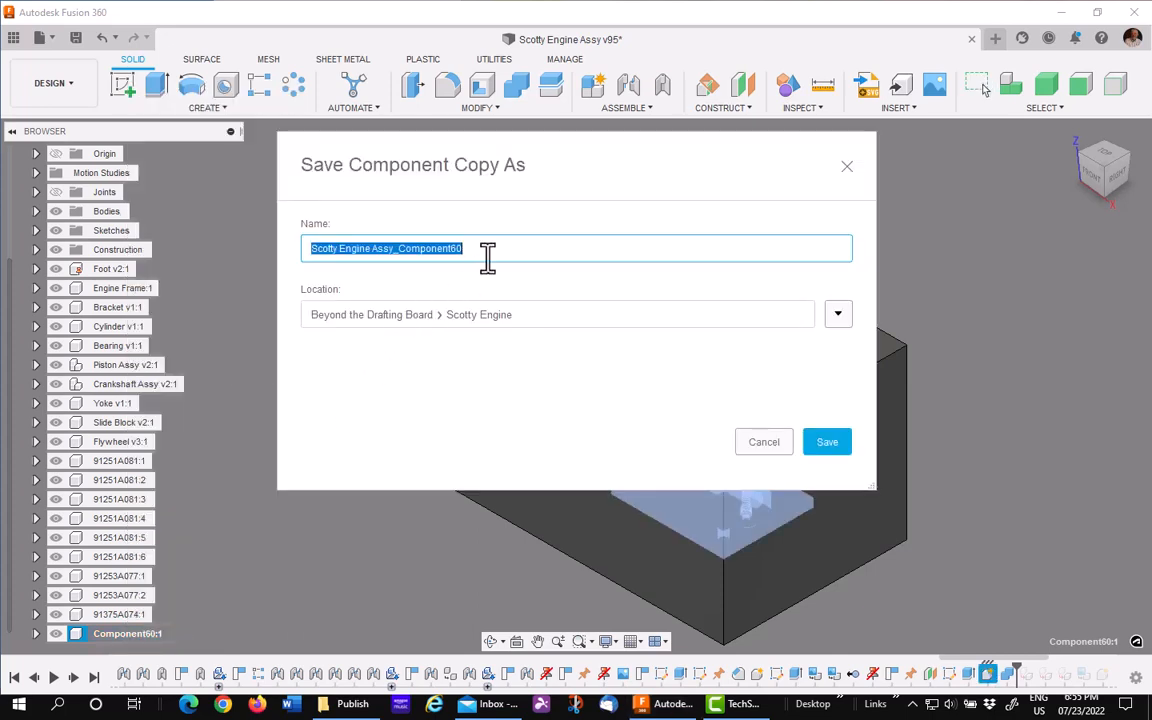
{"action": "mouse_move", "coordinate": [450, 460]}
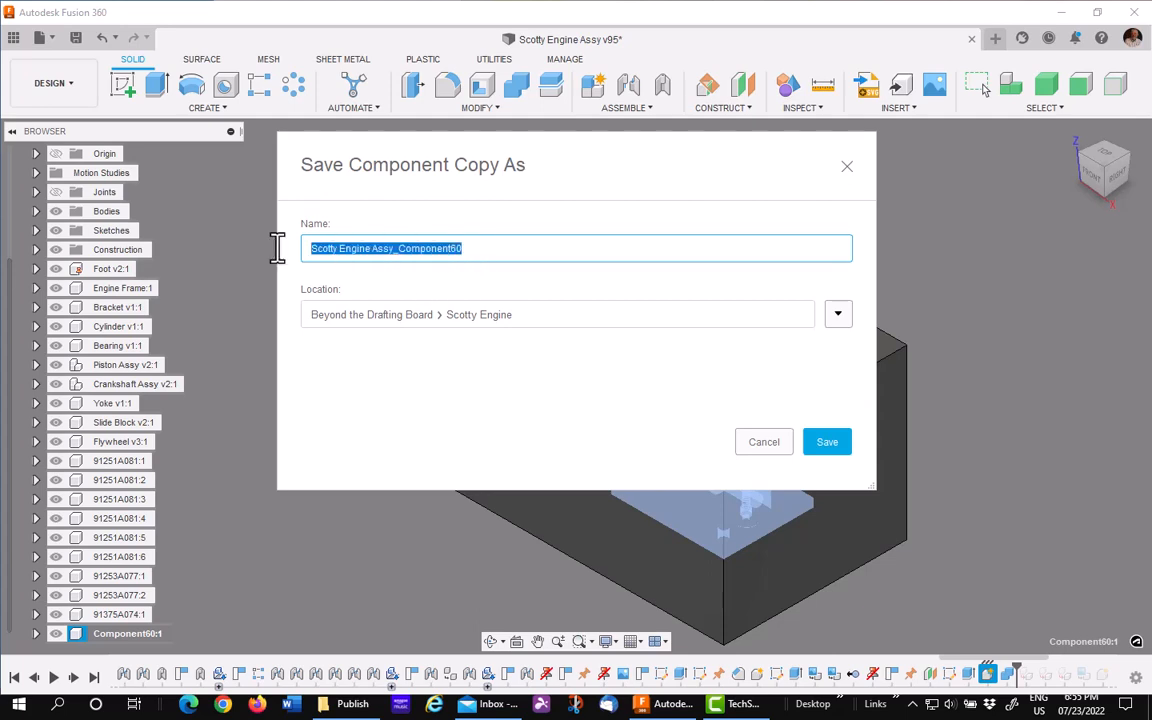
{"action": "type", "text": "E"}
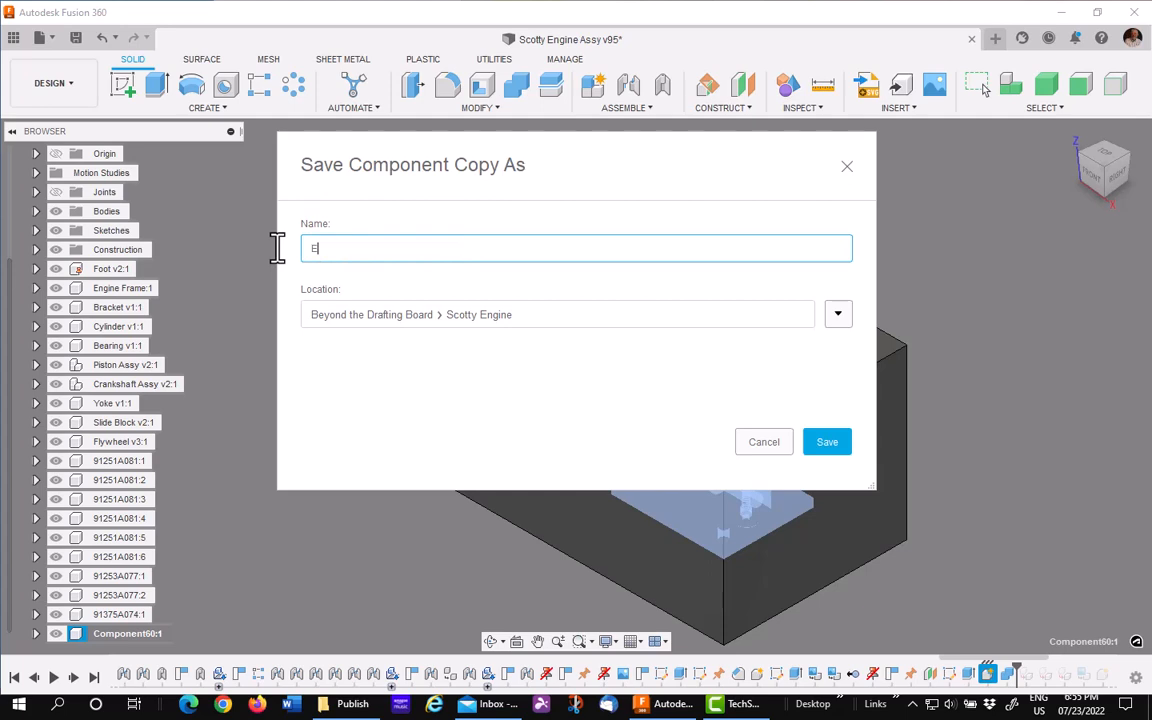
{"action": "type", "text": "ngine - D"}
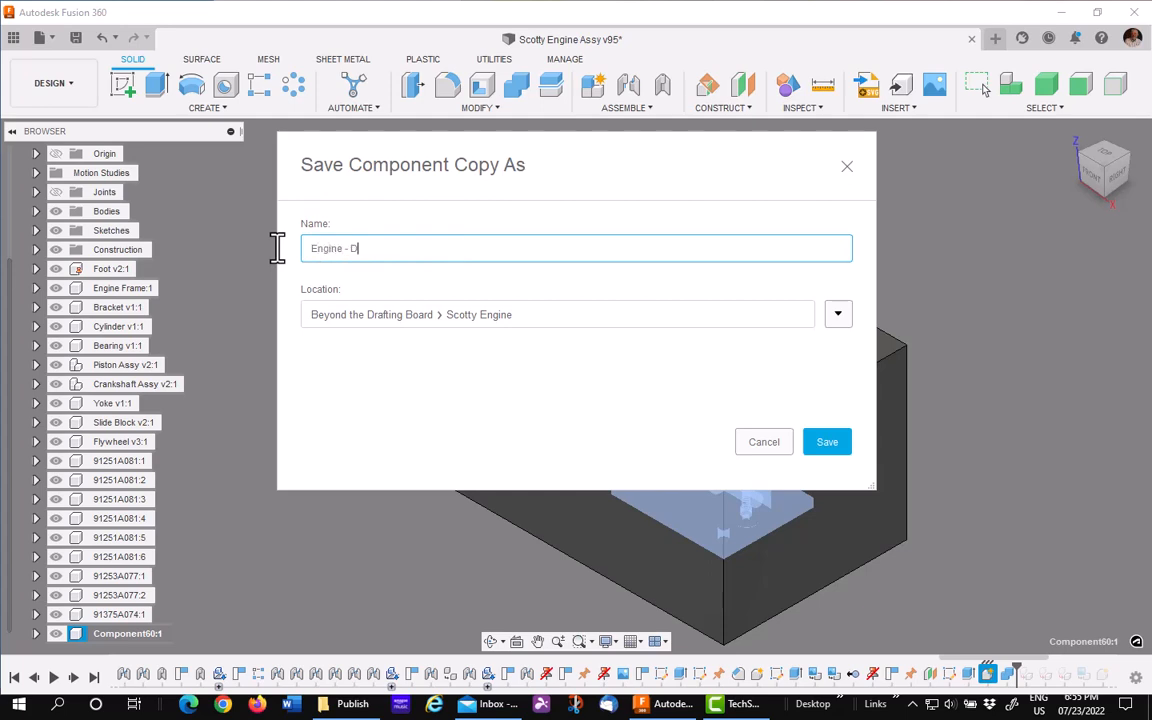
{"action": "type", "text": "umb"}
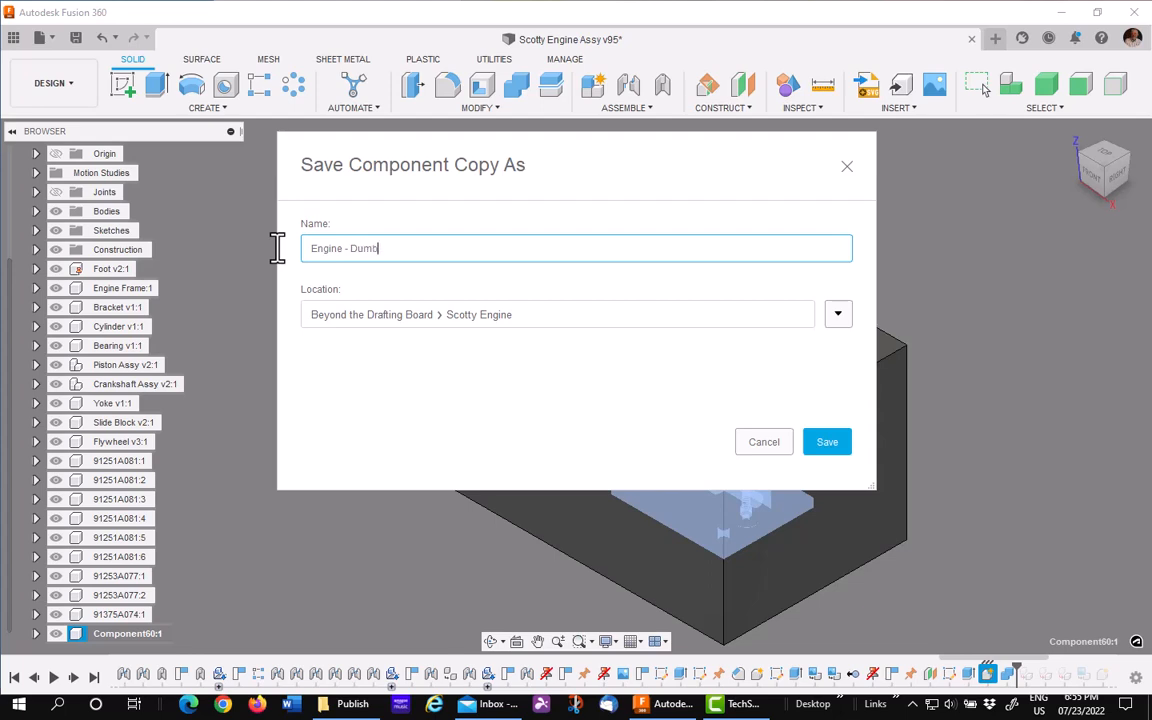
{"action": "type", "text": "Solid"}
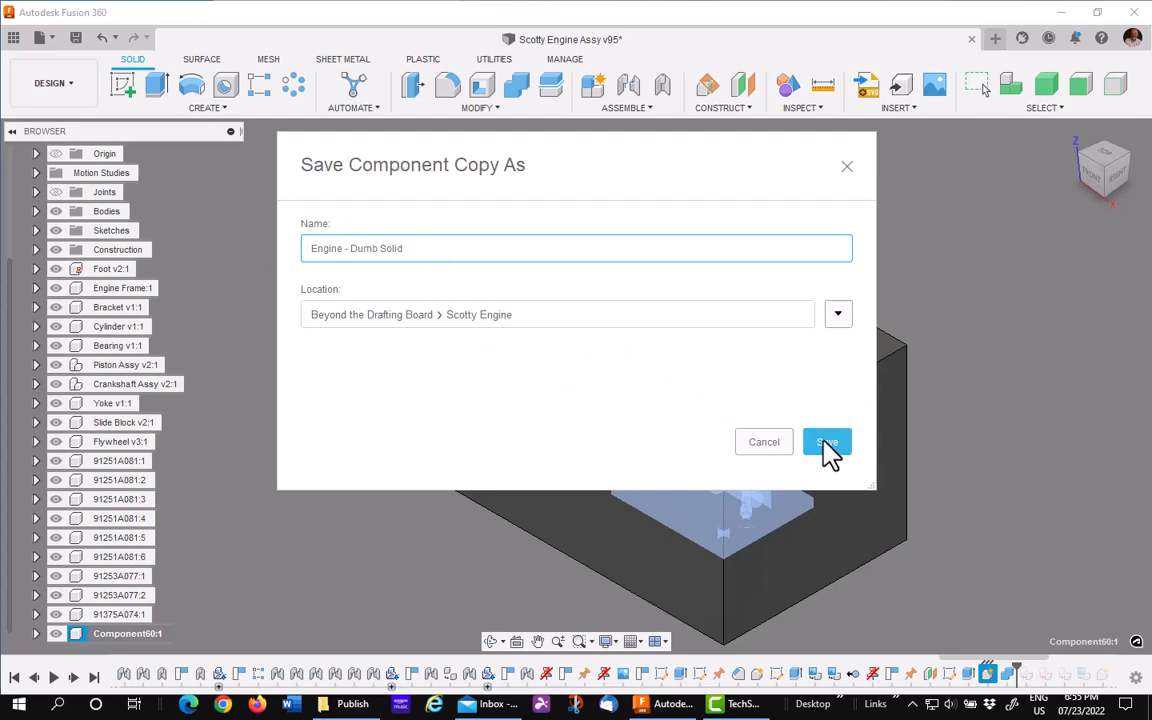
{"action": "left_click", "coordinate": [826, 442]}
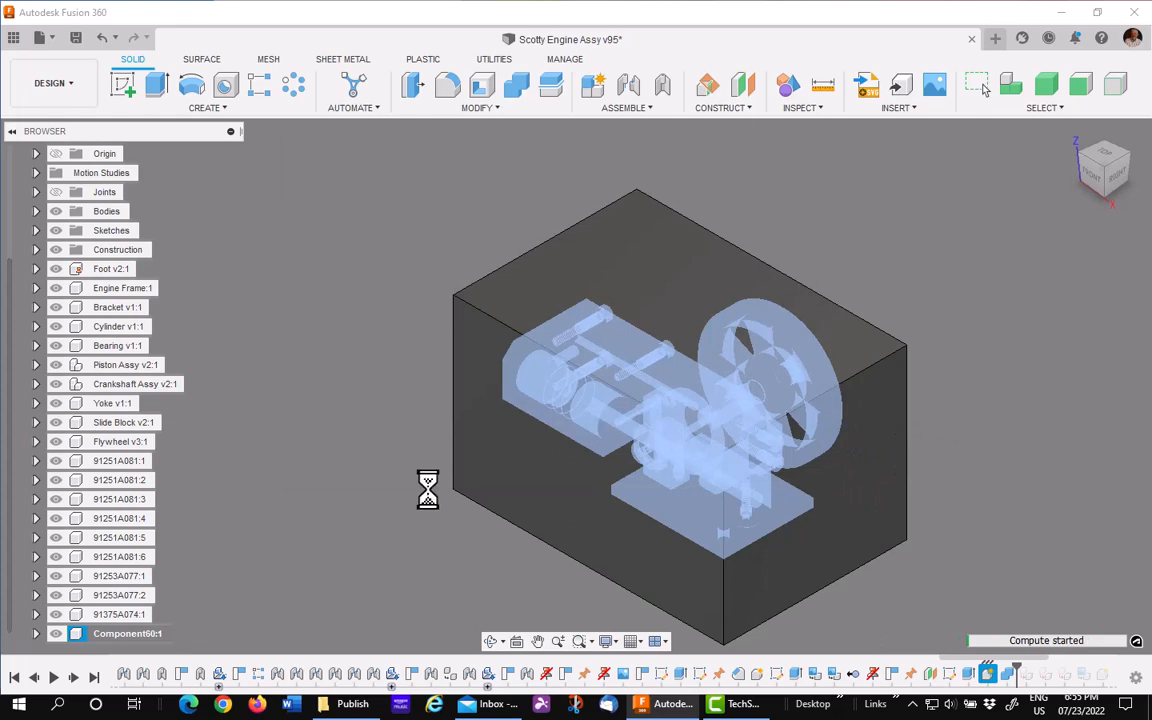
{"action": "mouse_move", "coordinate": [900, 600]}
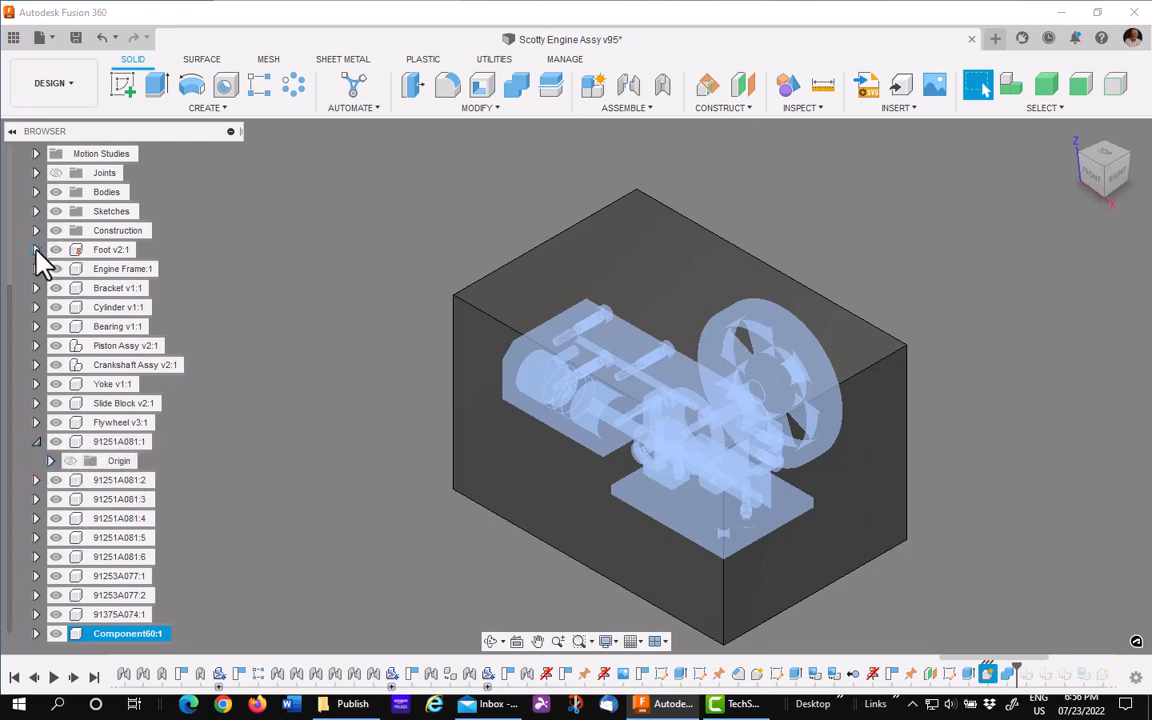
Expand Foot v2:1 and its Bodies folder in the Browser to reach Body2
{"action": "left_click", "coordinate": [35, 249]}
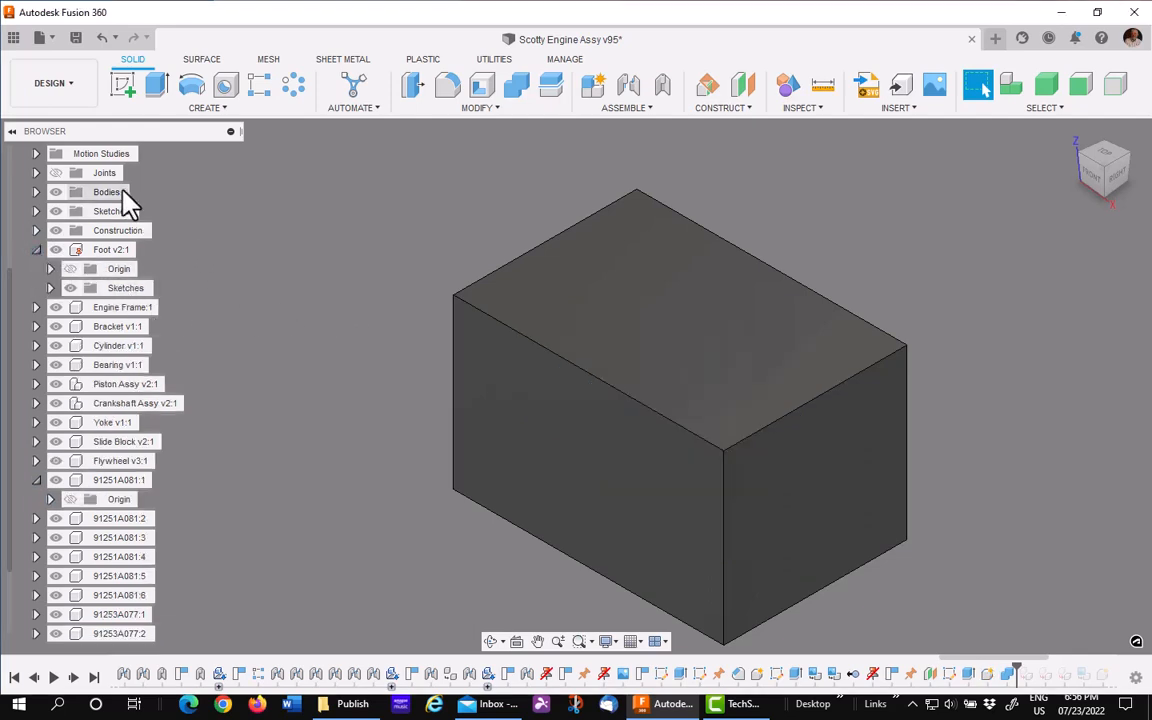
{"action": "left_click", "coordinate": [35, 192]}
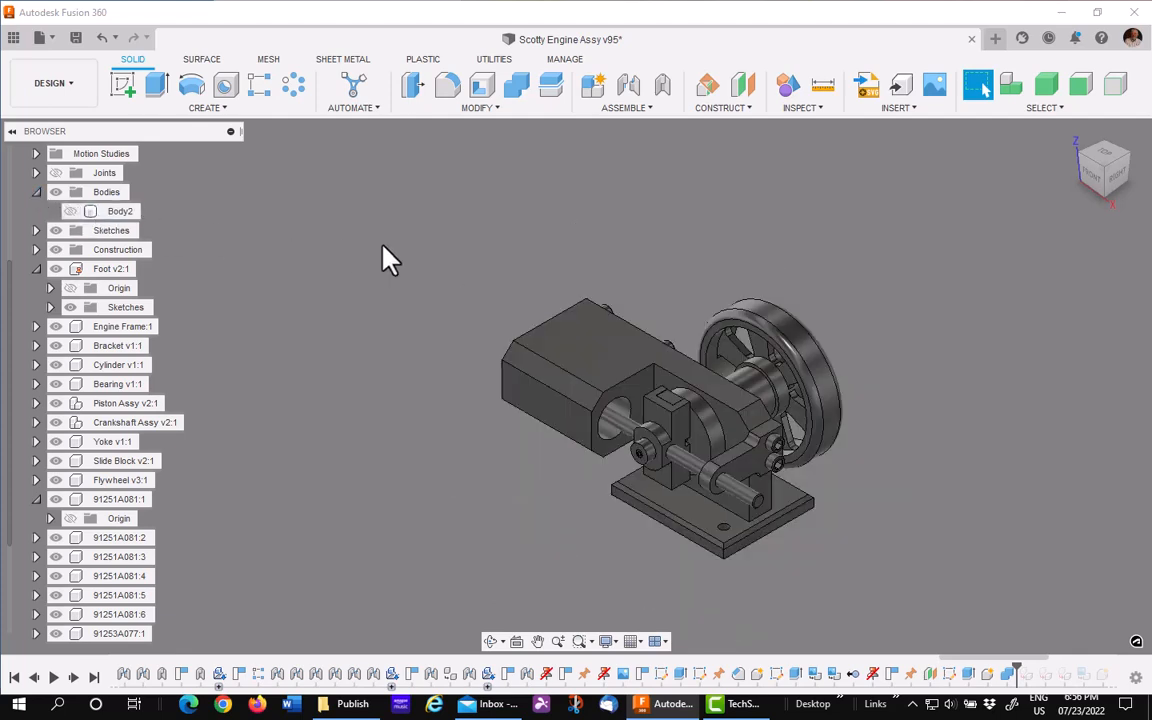
{"action": "scroll", "scroll_direction": "down", "scroll_amount": 3}
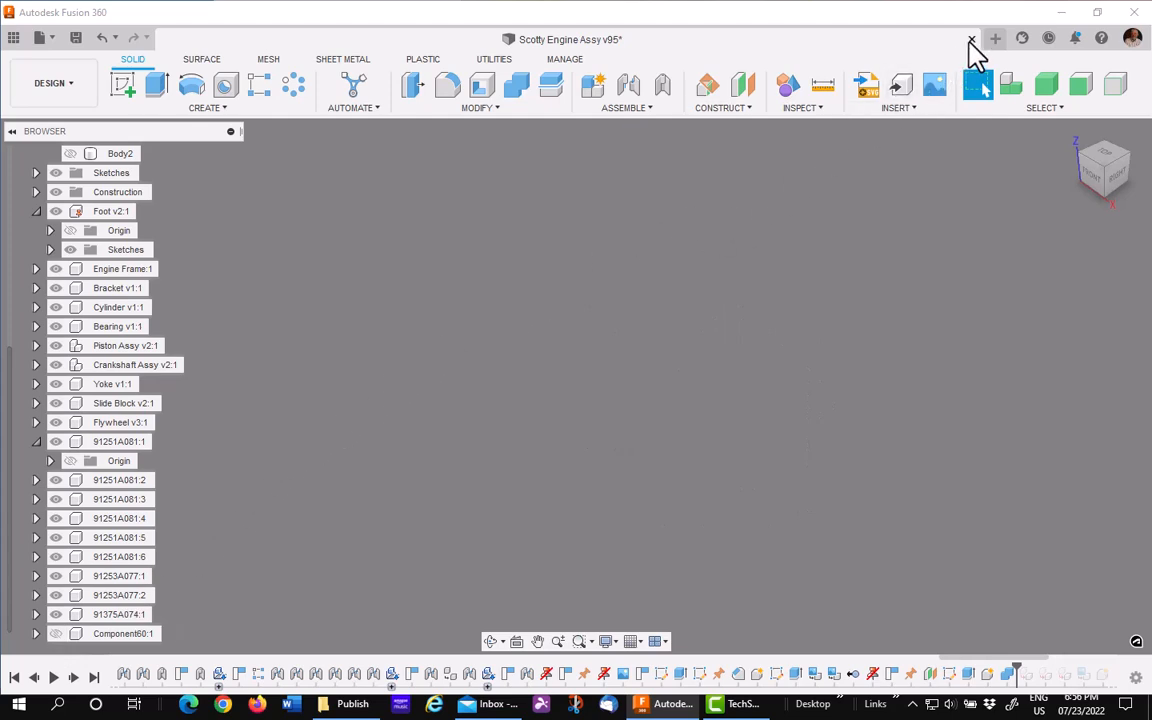
Close Scotty Engine Assy with Don't Save, then open Engine - Dumb Solid from the Data Panel
{"action": "left_click", "coordinate": [971, 39]}
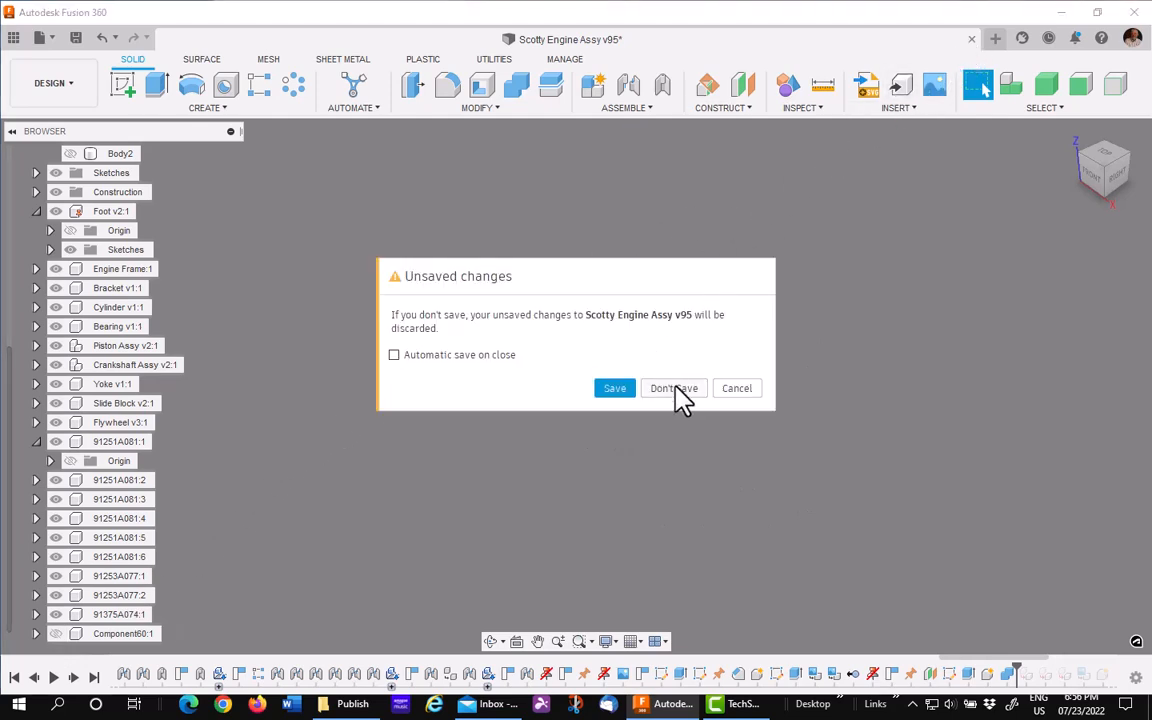
{"action": "left_click", "coordinate": [673, 388]}
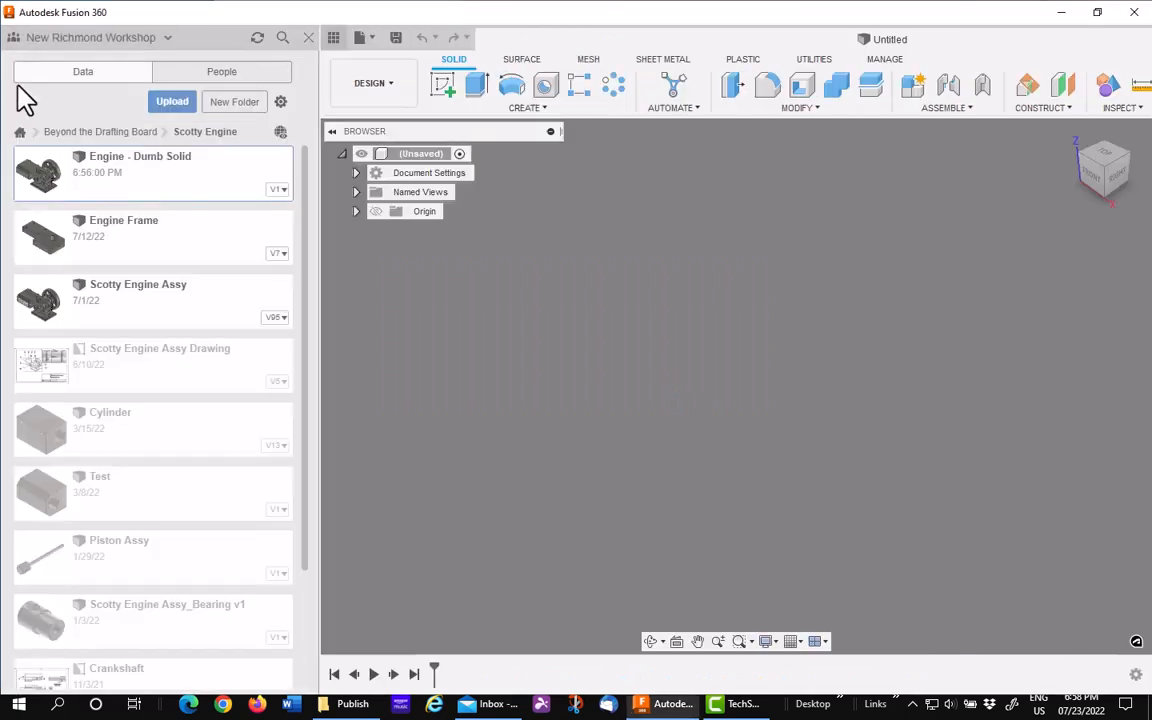
{"action": "double_click", "coordinate": [140, 165]}
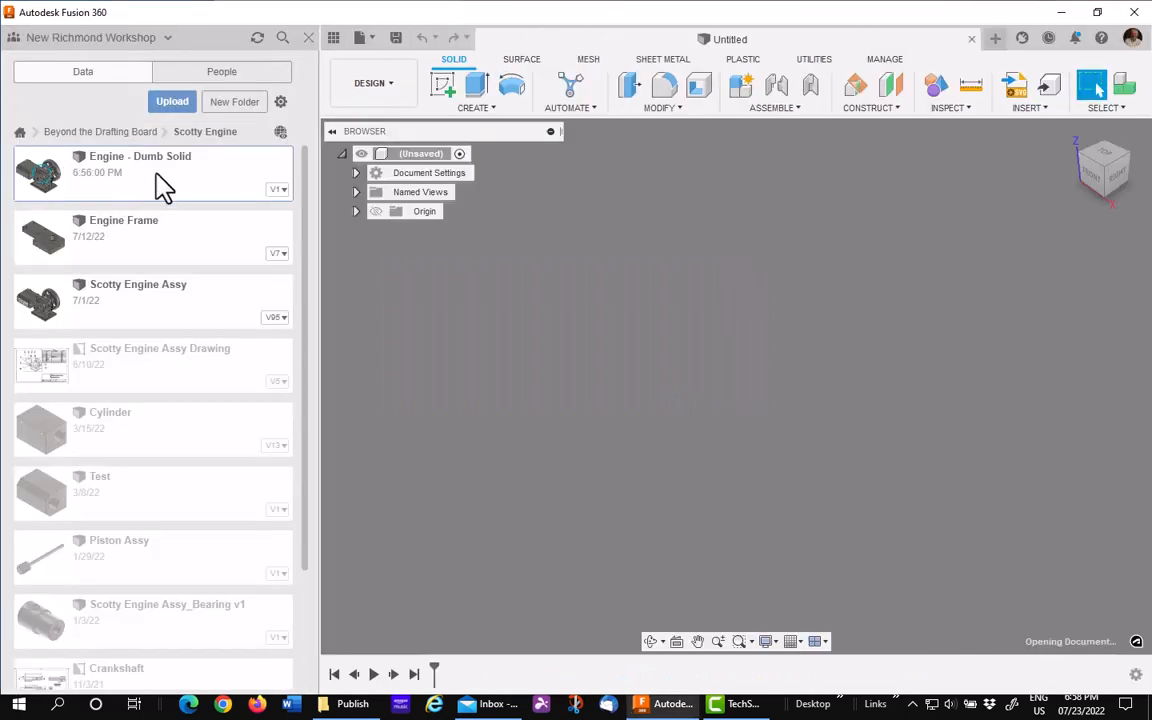
{"action": "double_click", "coordinate": [140, 170]}
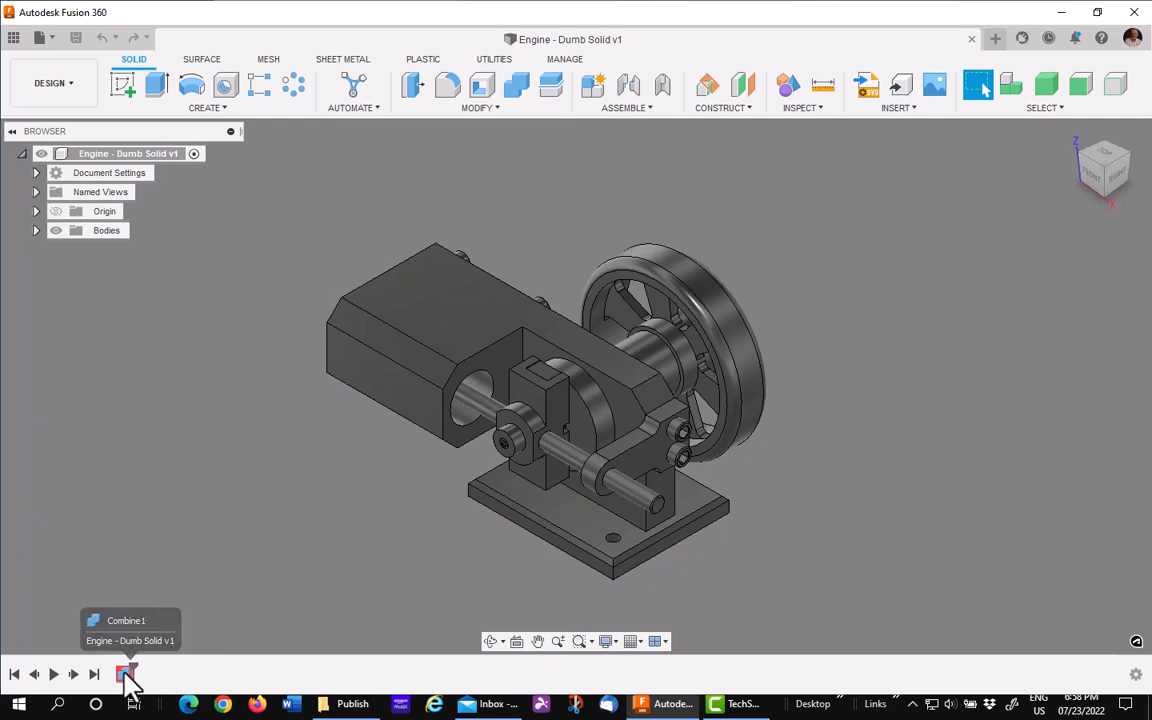
Convert the Combine1 timeline feature with Convert to DM Feature
{"action": "right_click", "coordinate": [127, 674]}
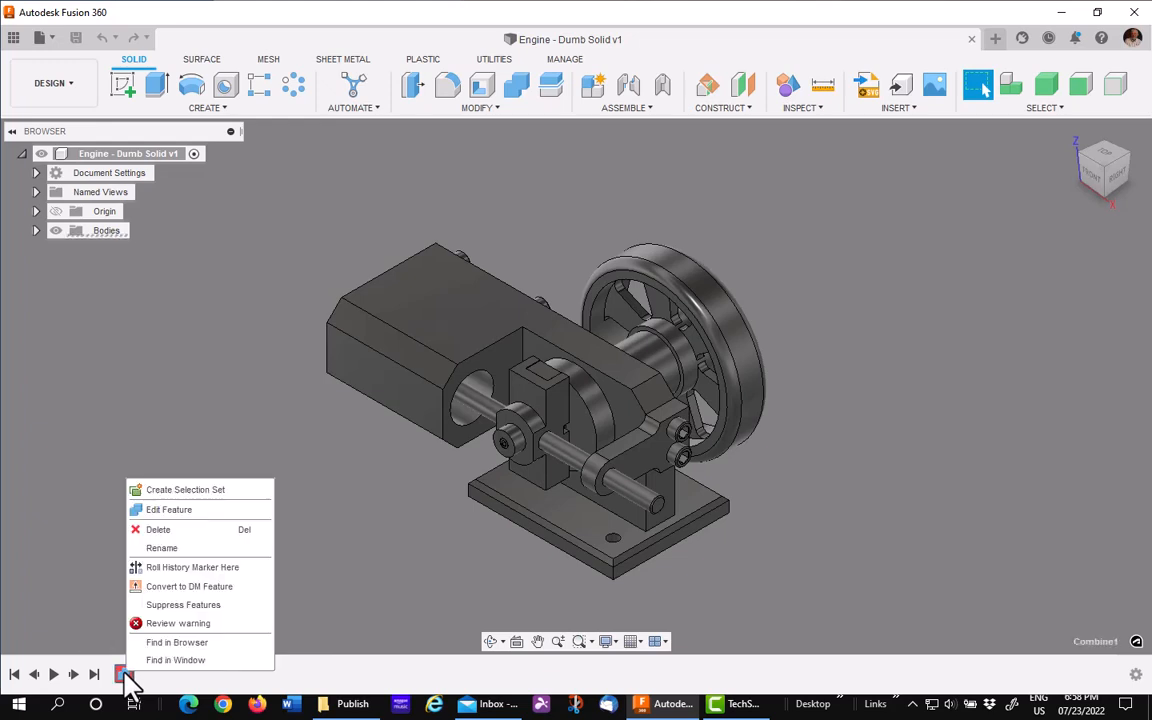
{"action": "mouse_move", "coordinate": [178, 586]}
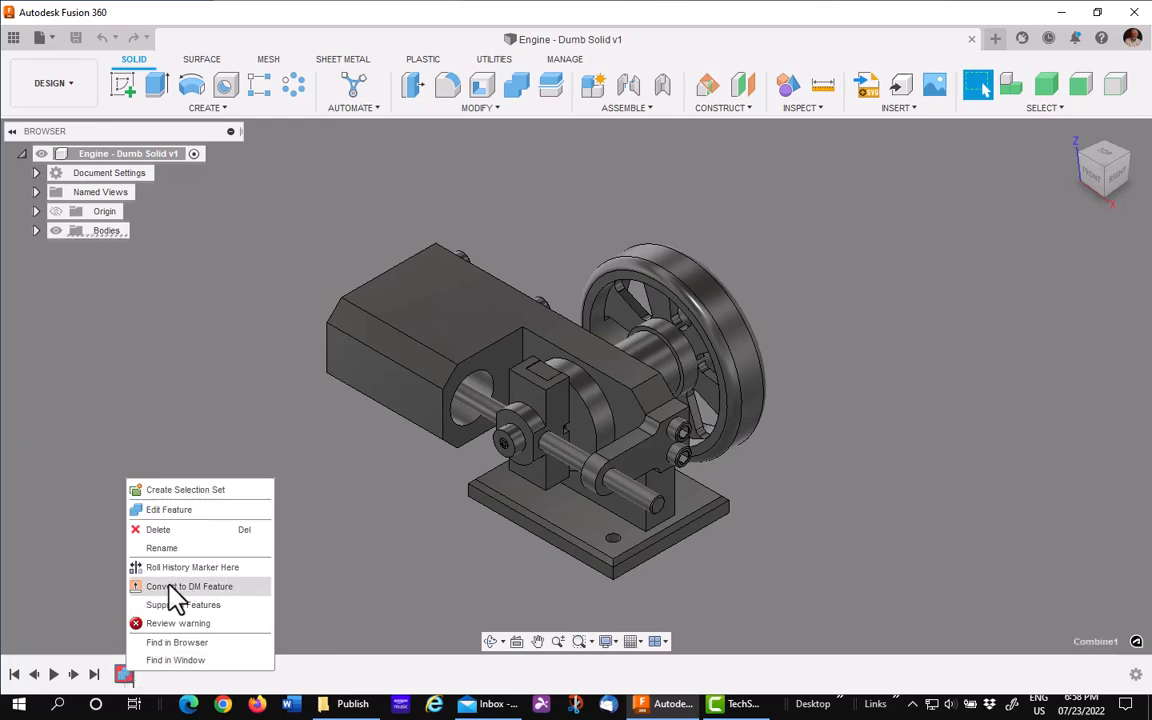
{"action": "left_click", "coordinate": [183, 604]}
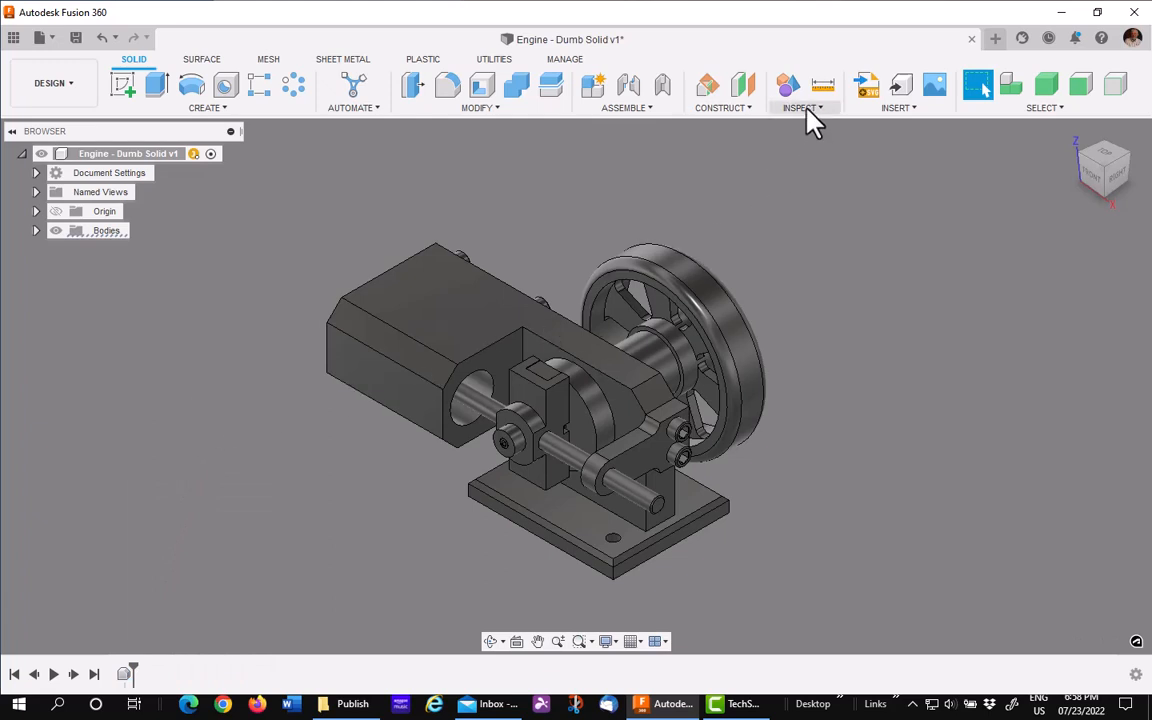
{"action": "left_click", "coordinate": [800, 108]}
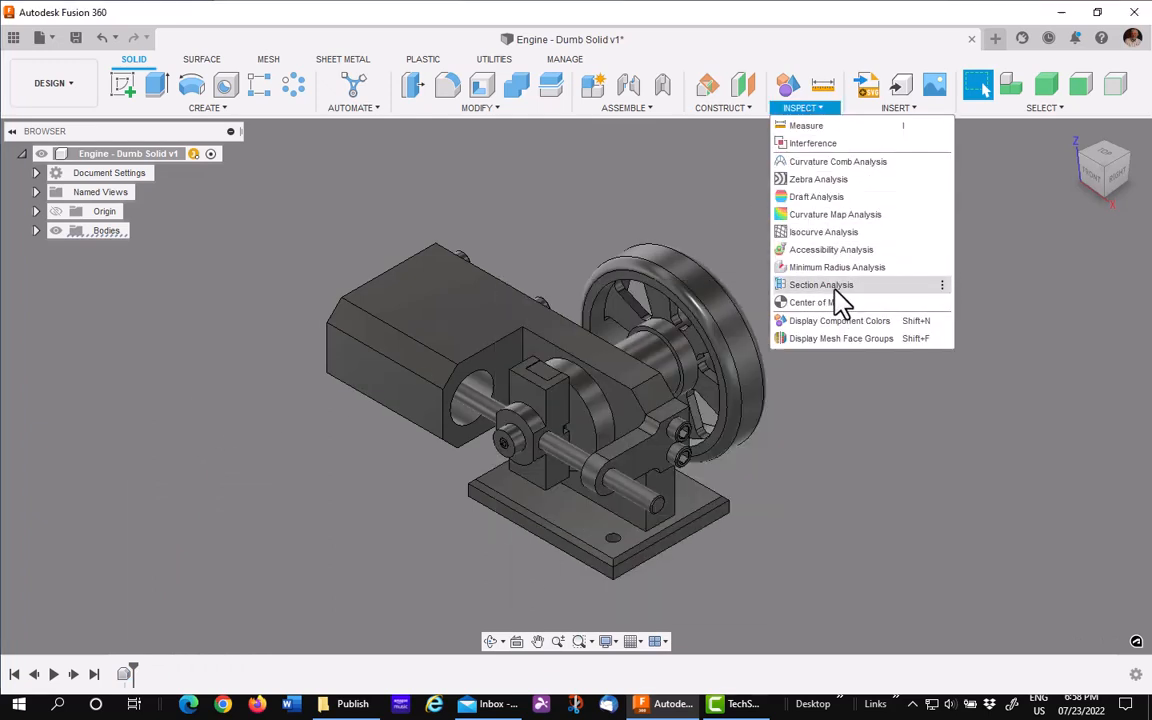
{"action": "left_click", "coordinate": [821, 284]}
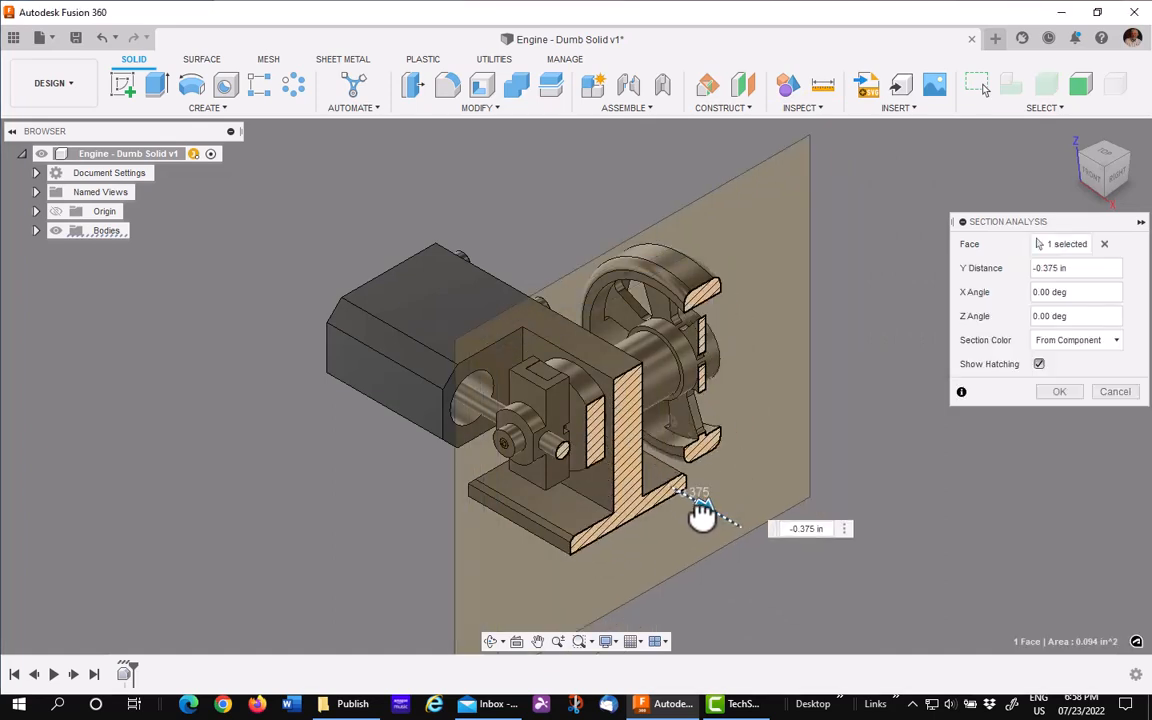
{"action": "left_click_drag", "start_coordinate": [703, 515], "coordinate": [615, 468]}
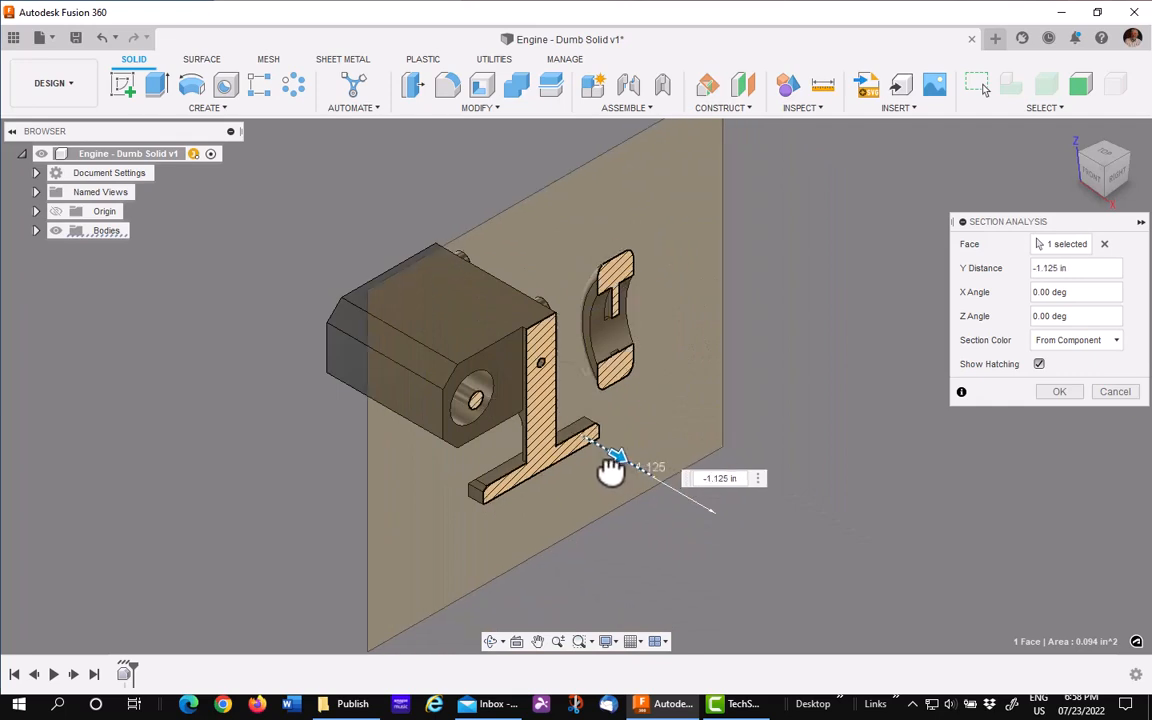
{"action": "left_click_drag", "start_coordinate": [615, 460], "coordinate": [560, 420]}
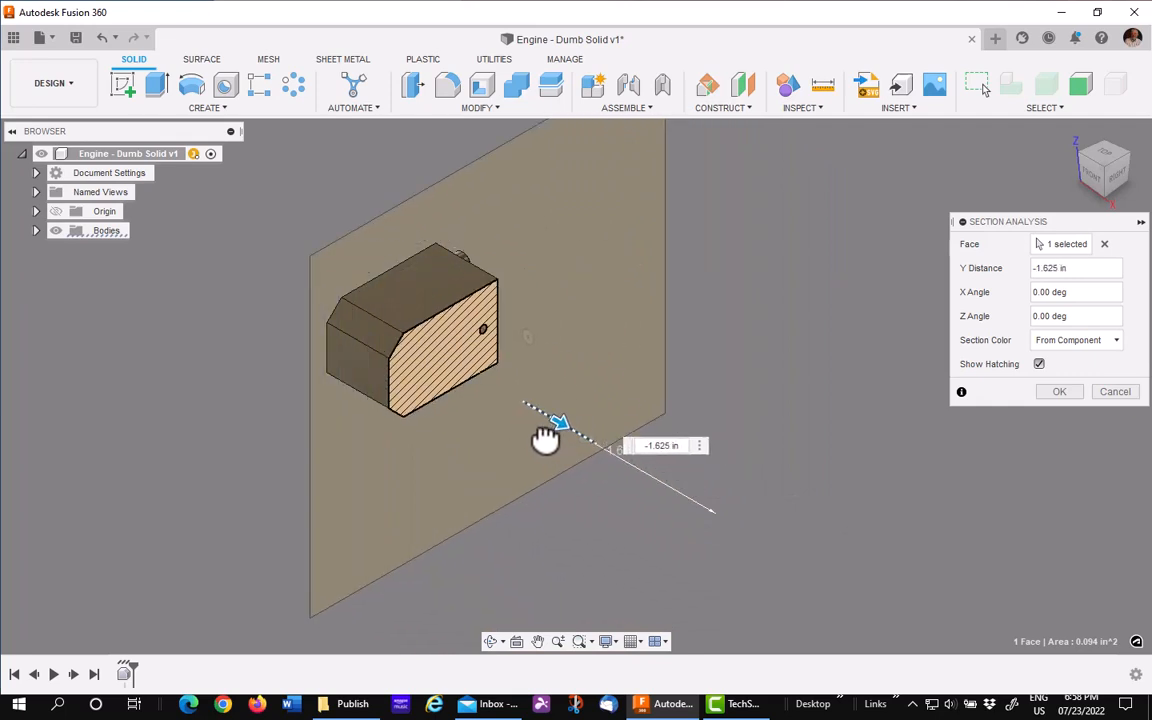
{"action": "left_click_drag", "start_coordinate": [560, 420], "coordinate": [660, 490]}
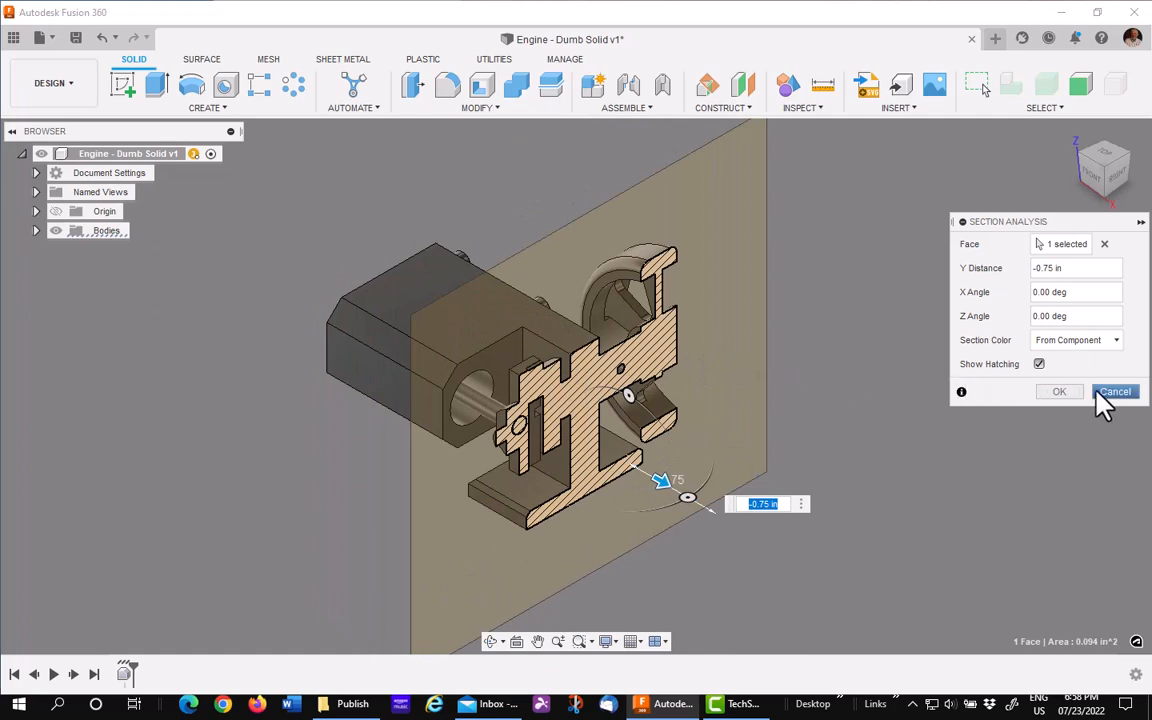
{"action": "left_click", "coordinate": [1114, 391]}
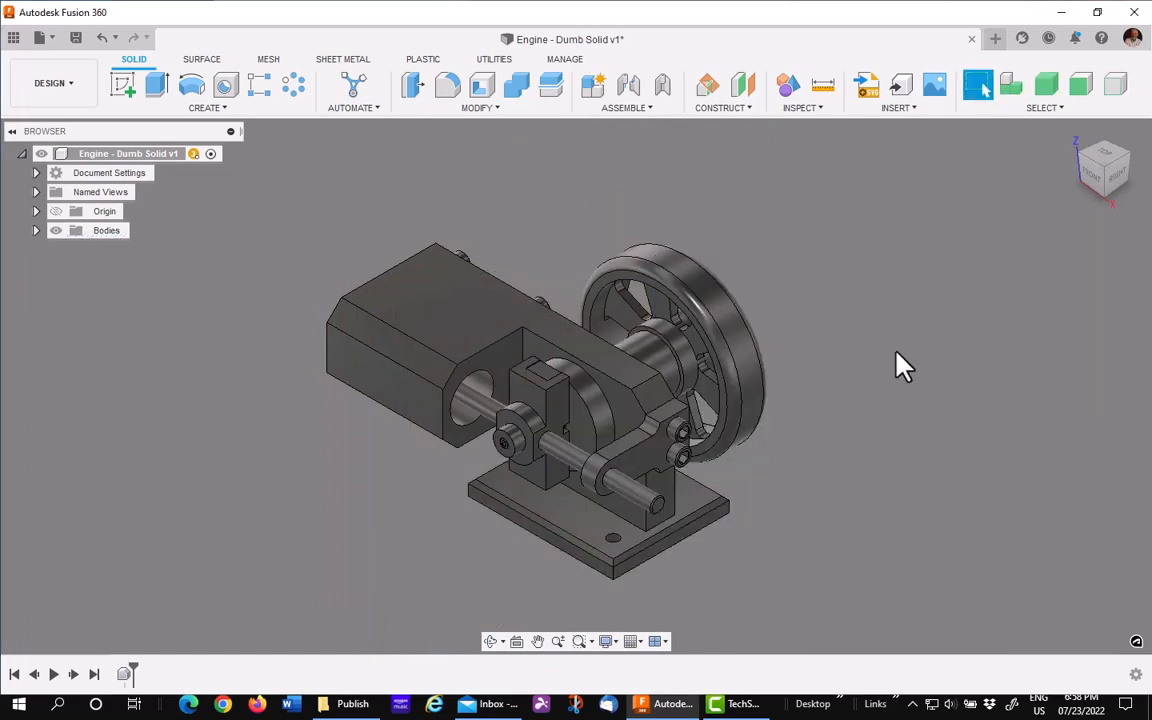
{"action": "mouse_move", "coordinate": [336, 495]}
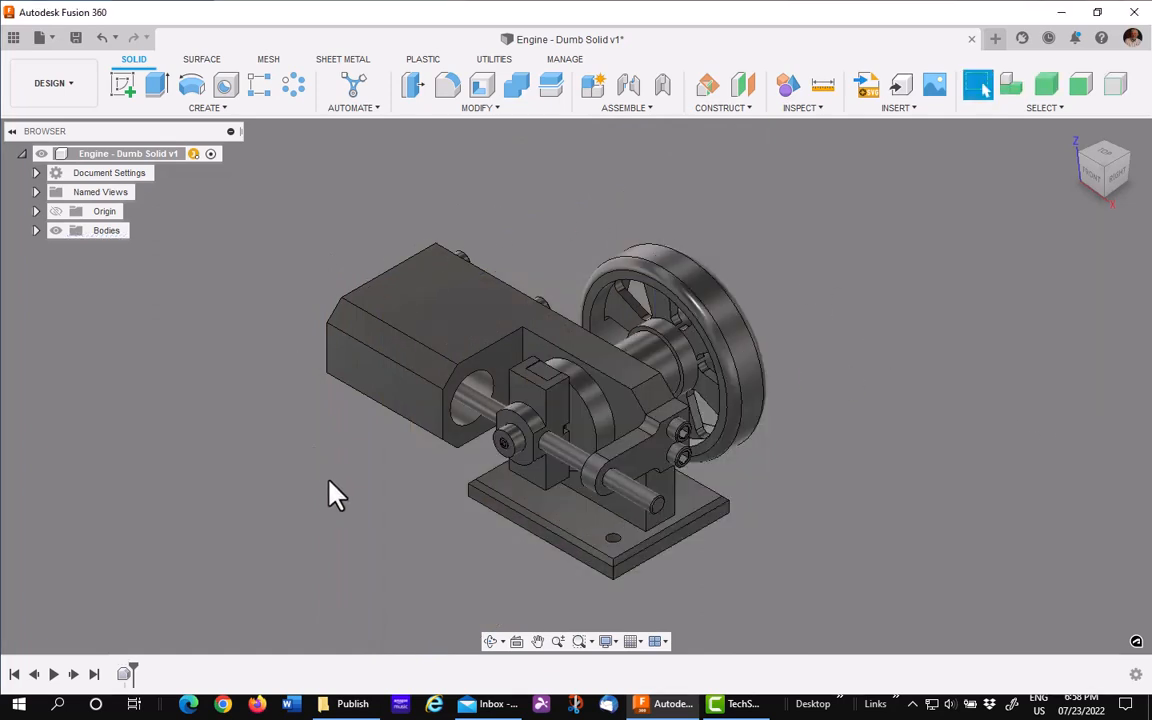
{"action": "mouse_move", "coordinate": [328, 508]}
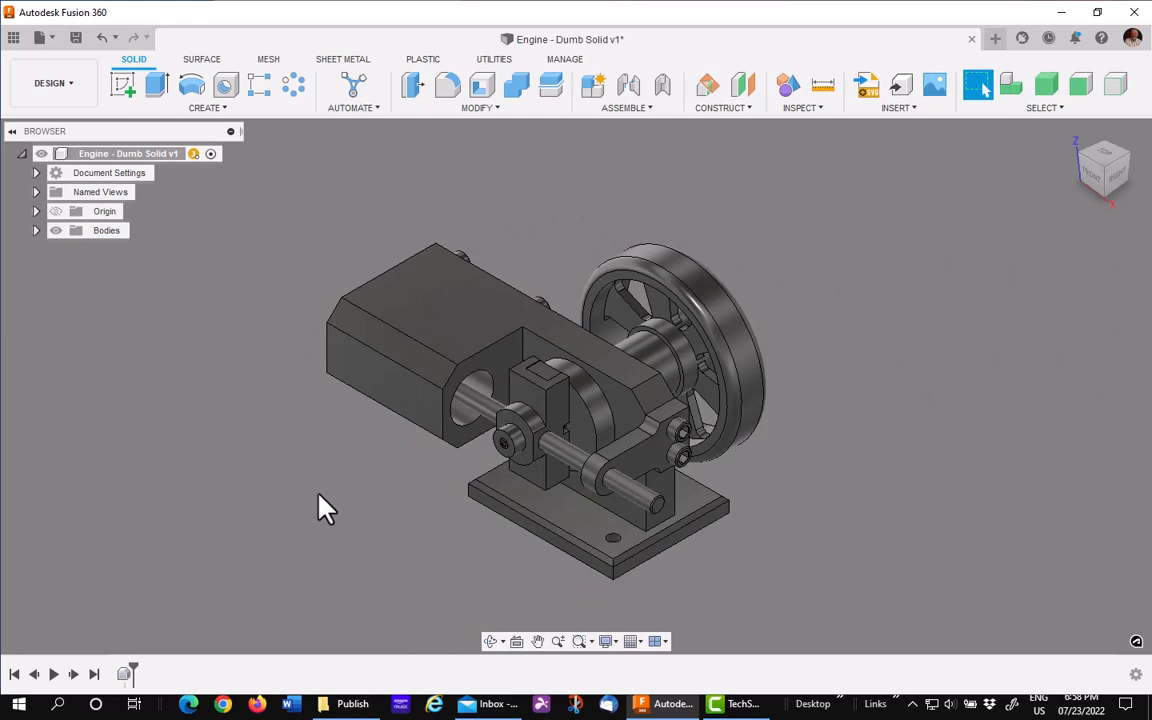